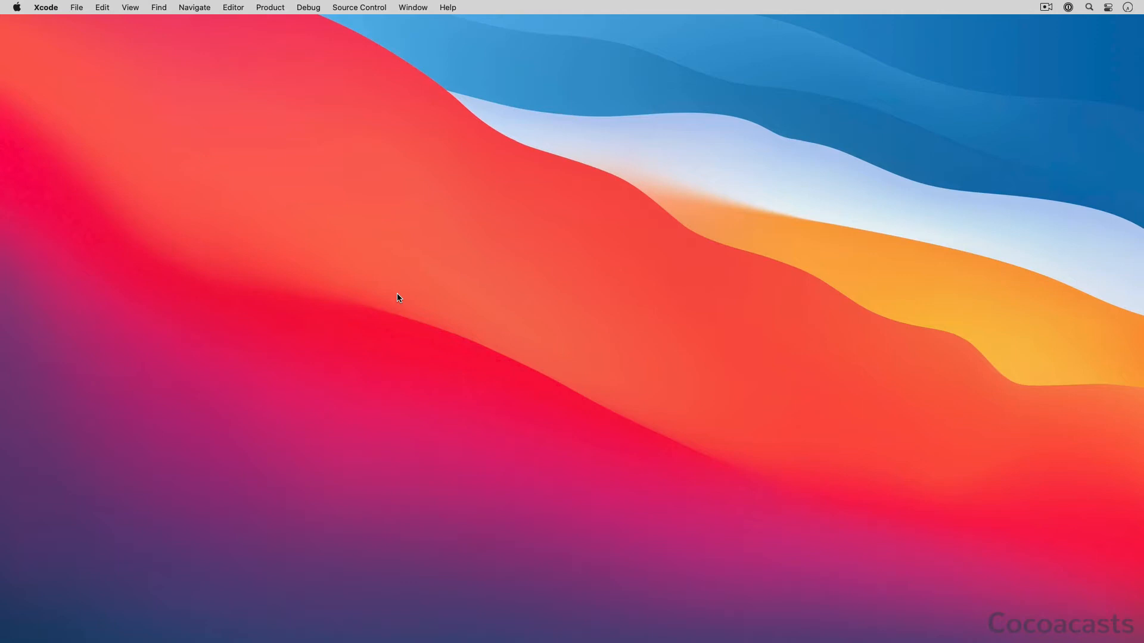
mouse_move(100, 36)
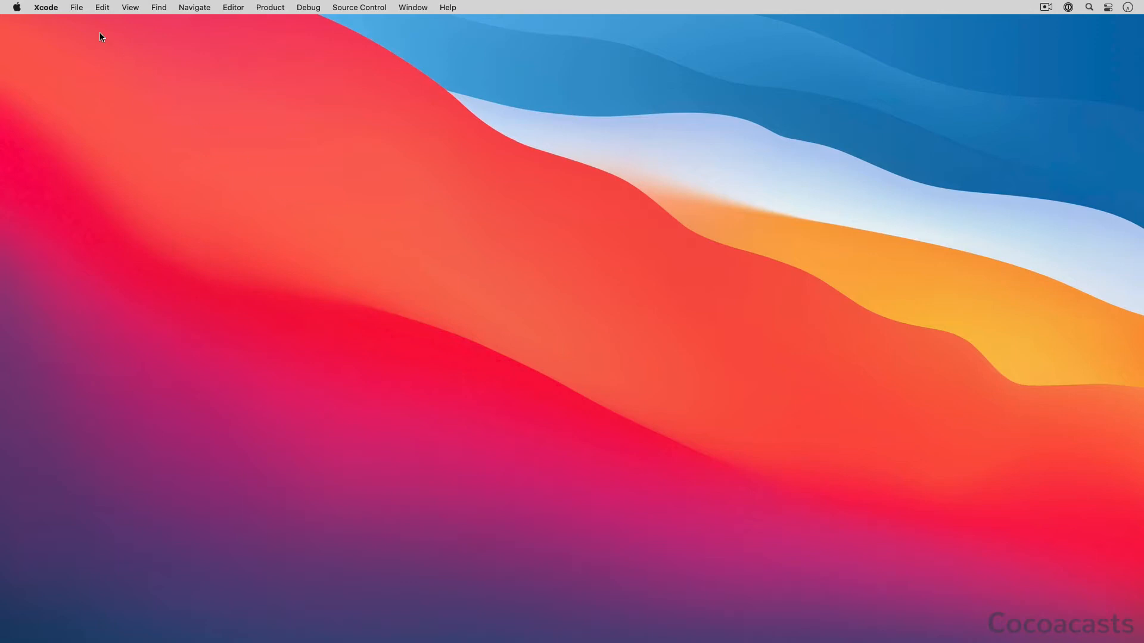
Start a new project from the iOS App template with Include Tests checked, up to the save dialog.
click(76, 7)
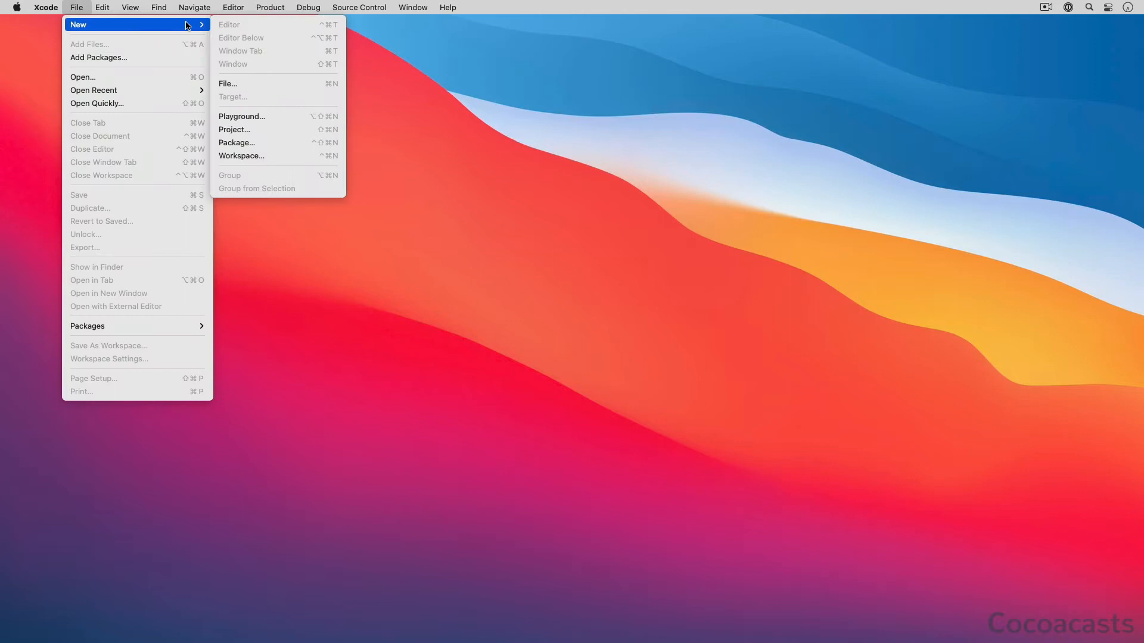
click(234, 129)
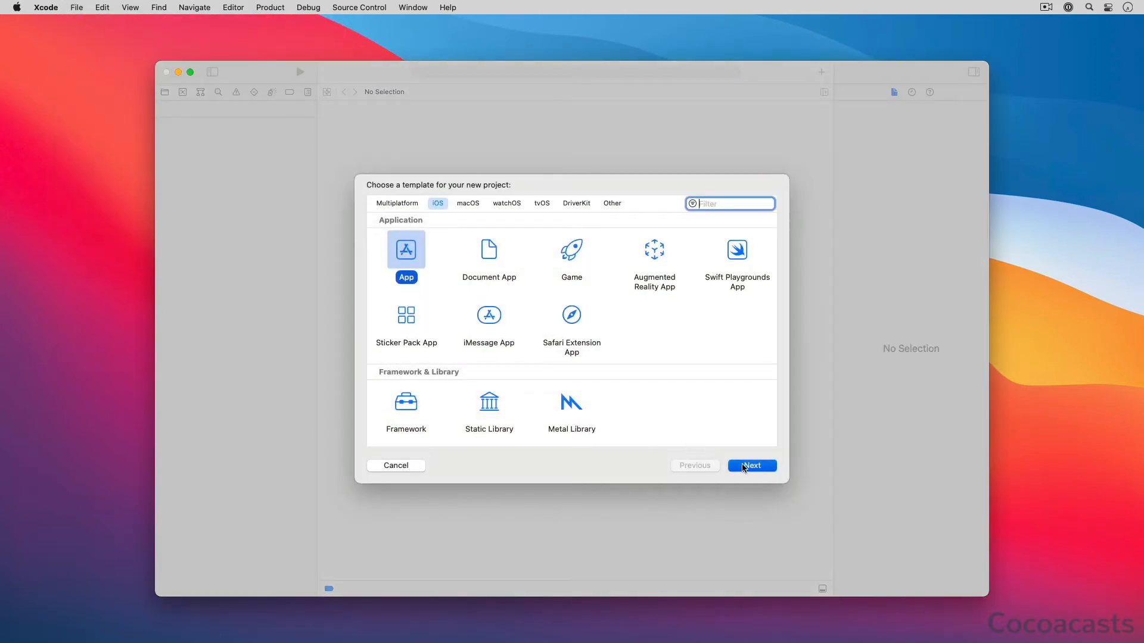
click(751, 465)
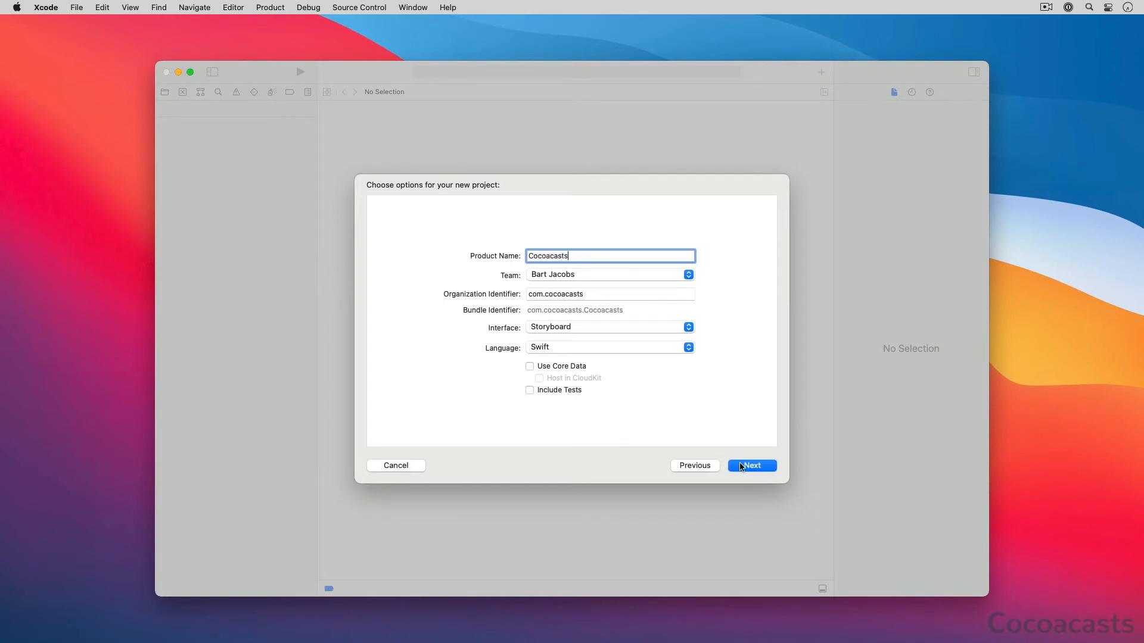
click(529, 390)
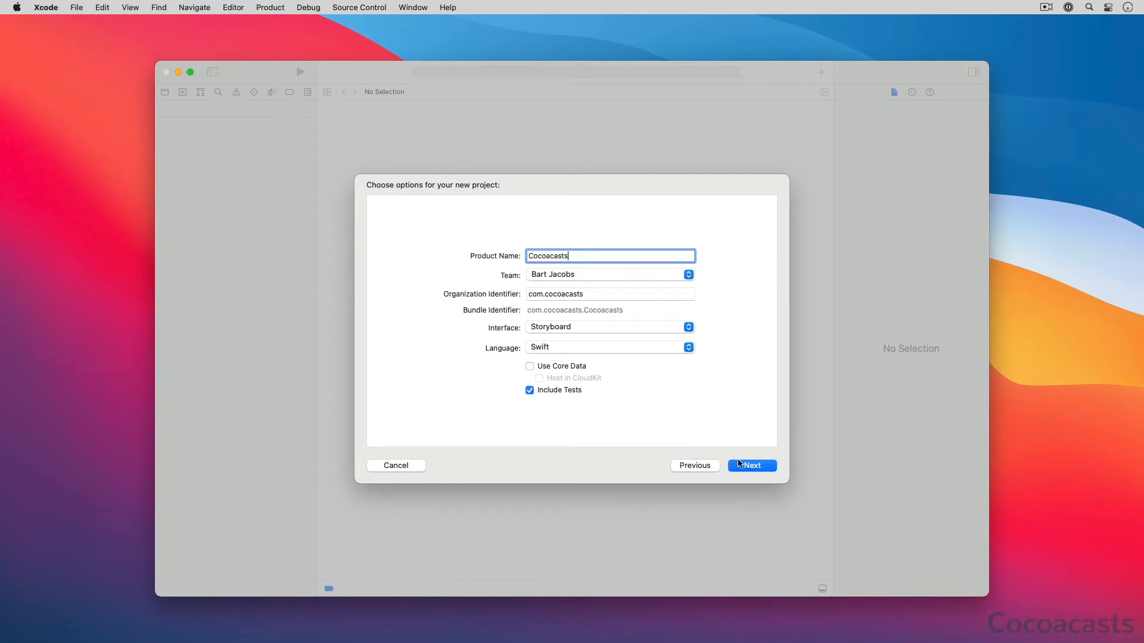
click(751, 465)
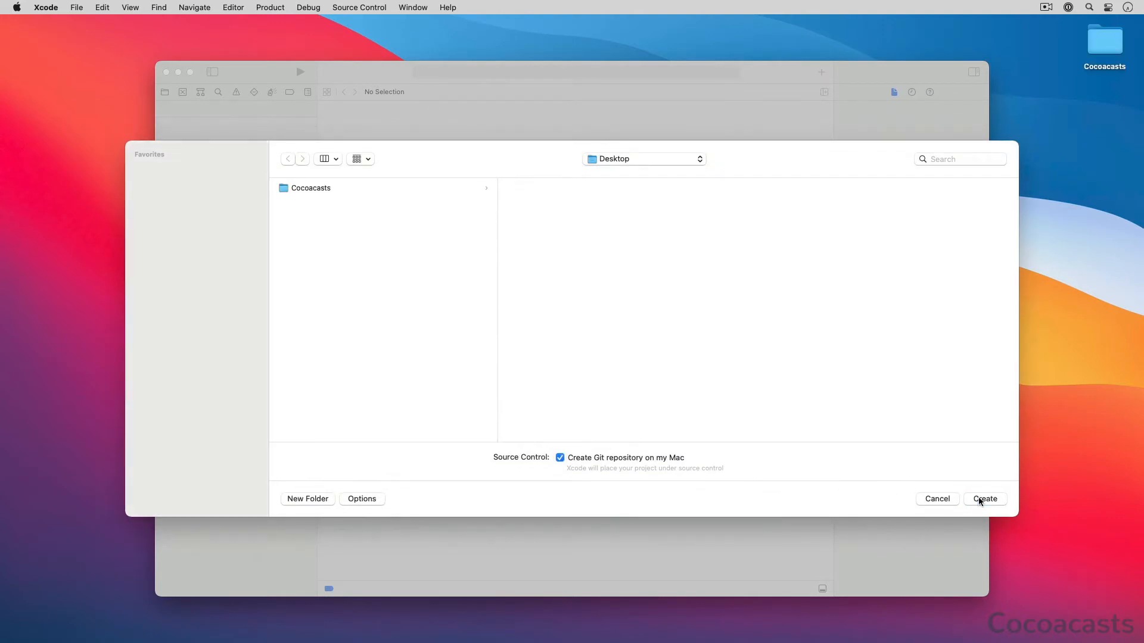
Create the project on the Desktop, maximize the window, and choose iPhone 13 as destination.
click(984, 498)
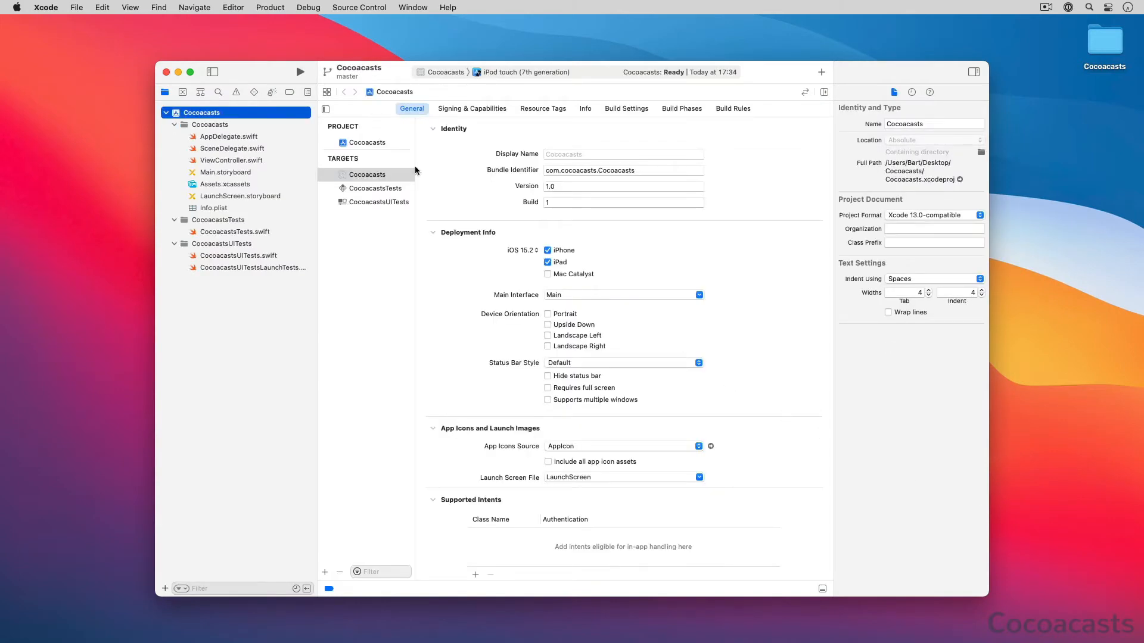
click(191, 71)
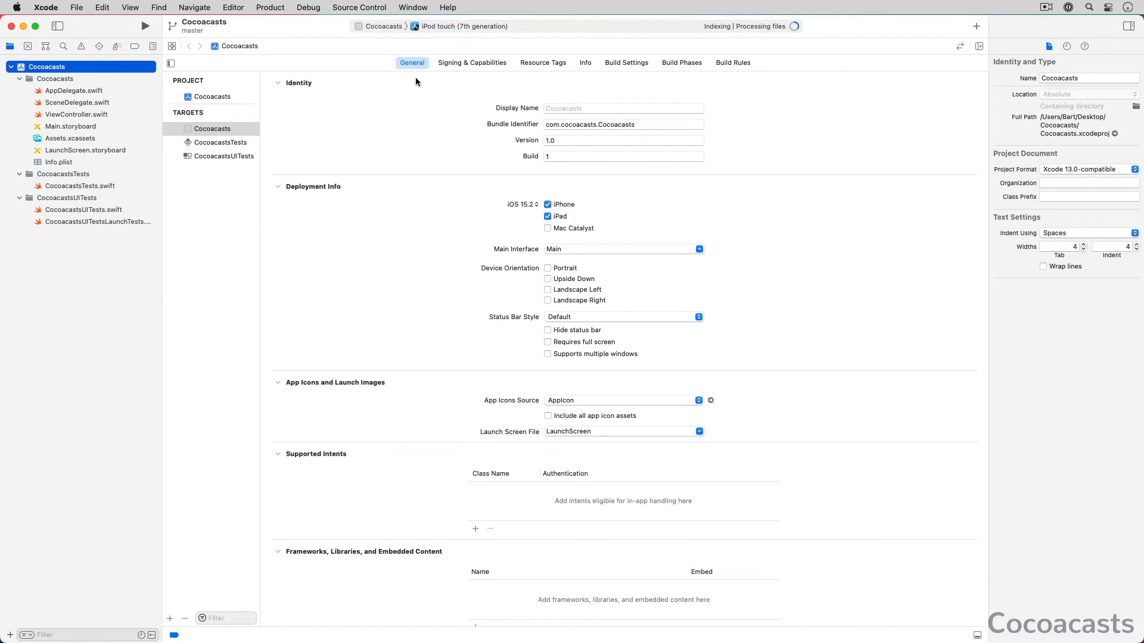
click(462, 26)
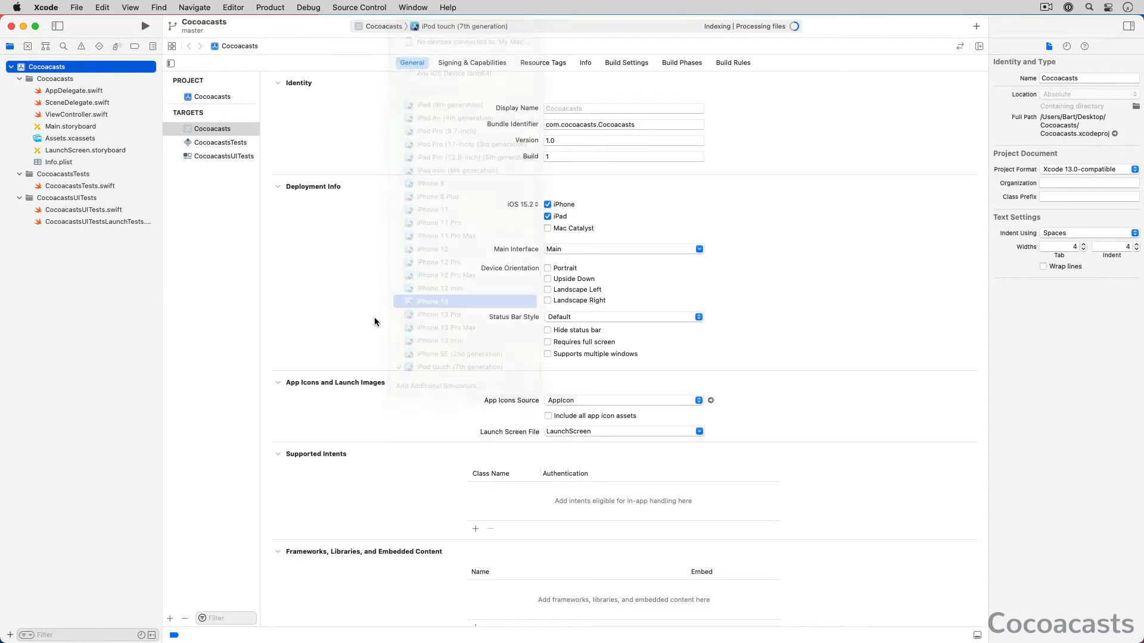
click(433, 302)
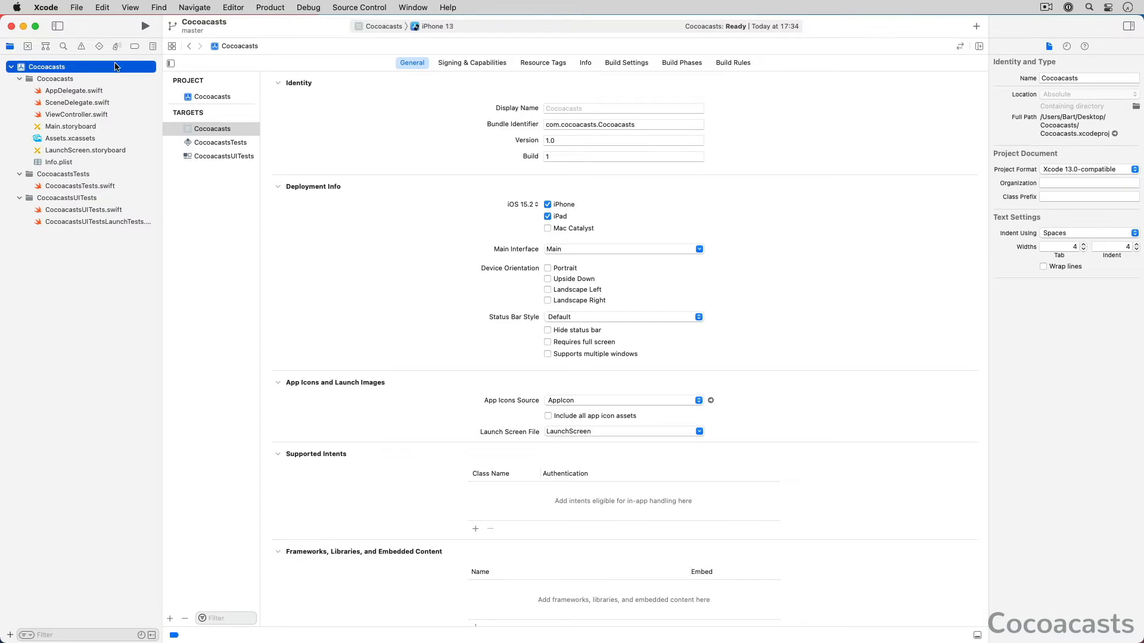
mouse_move(210, 99)
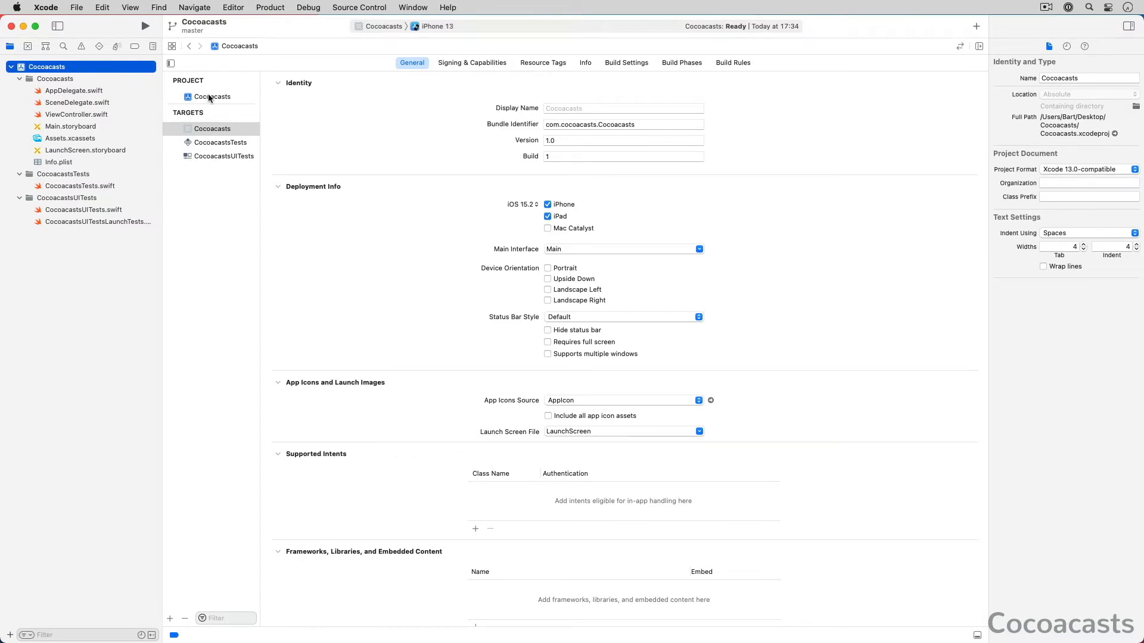
Select the Cocoacasts project and show its empty Package Dependencies list.
click(212, 96)
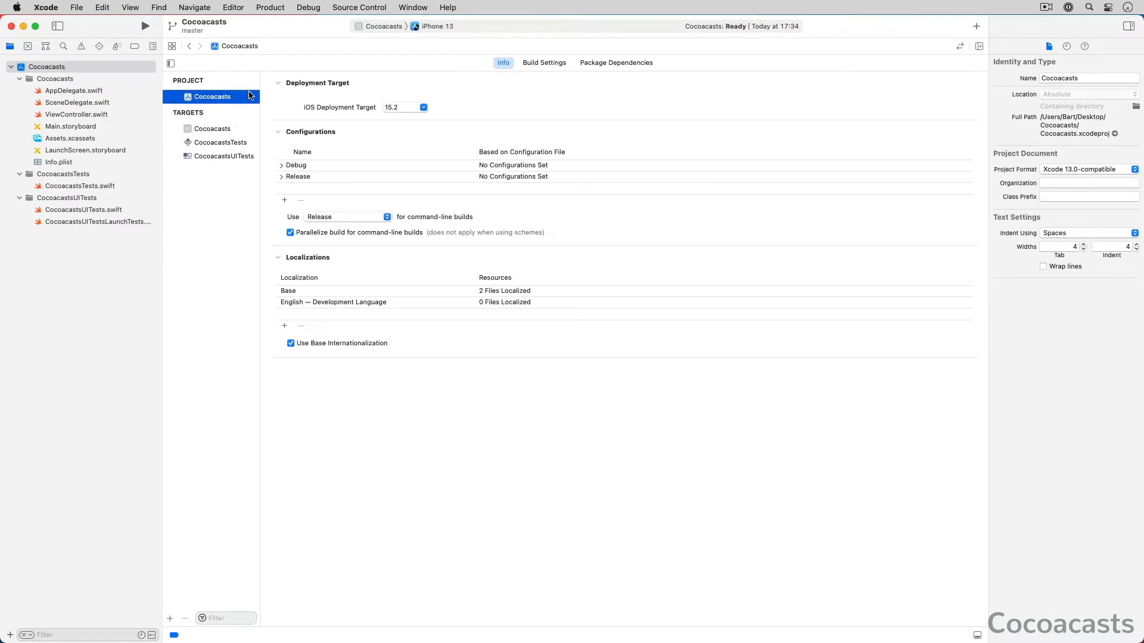
click(615, 62)
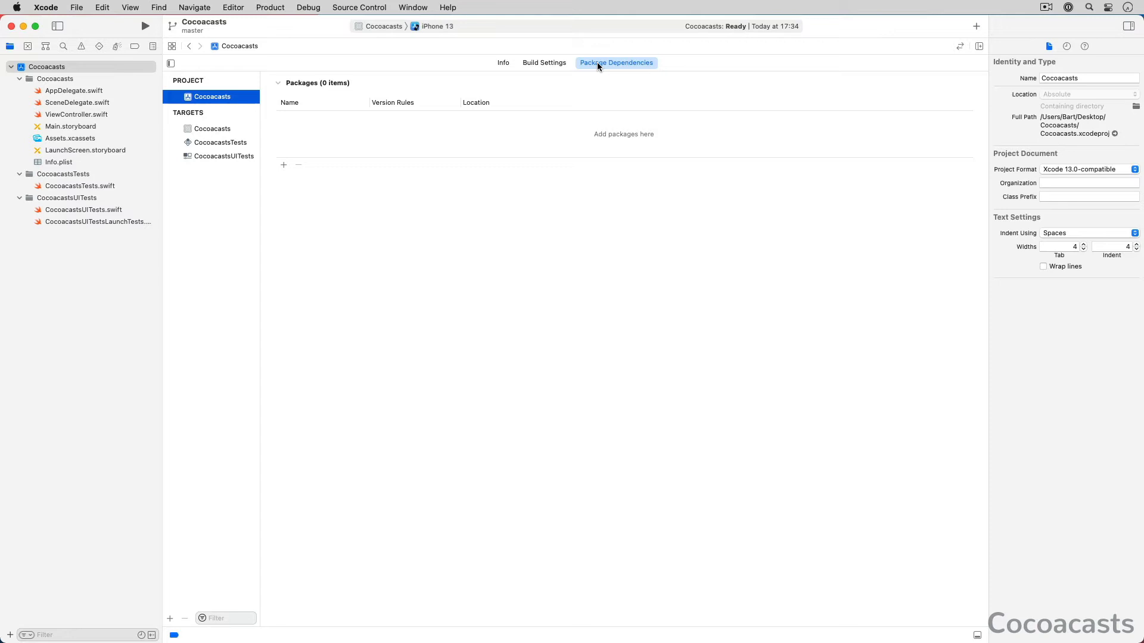
mouse_move(287, 167)
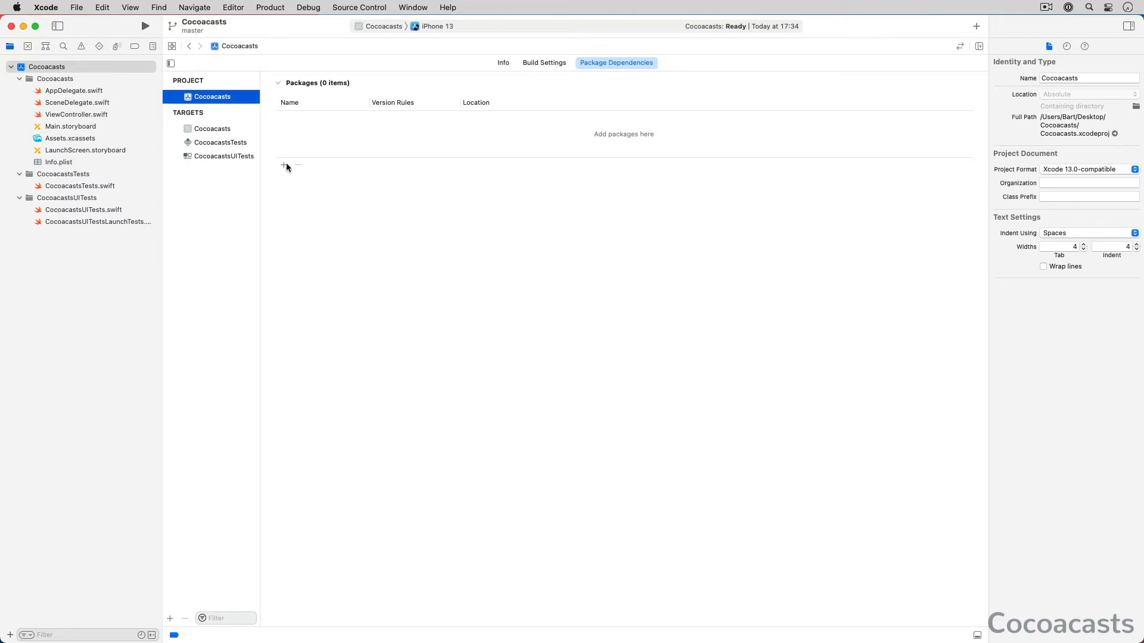
Browse Apple Swift Packages, viewing swift-argument-parser and swift-atomics, then focus the package URL field.
click(283, 166)
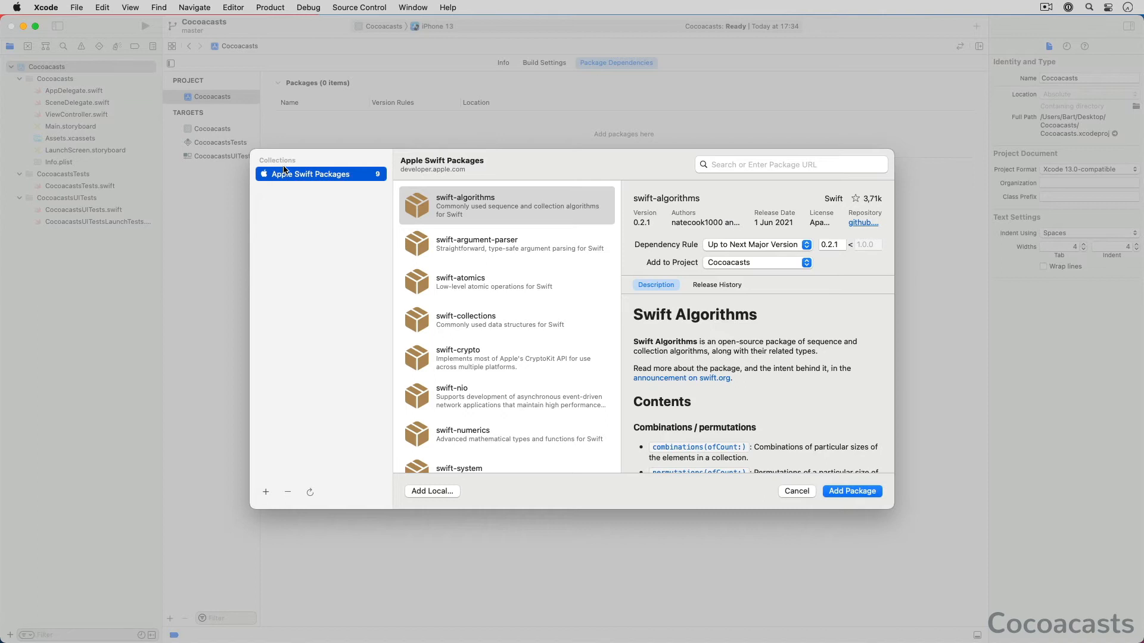
mouse_move(415, 210)
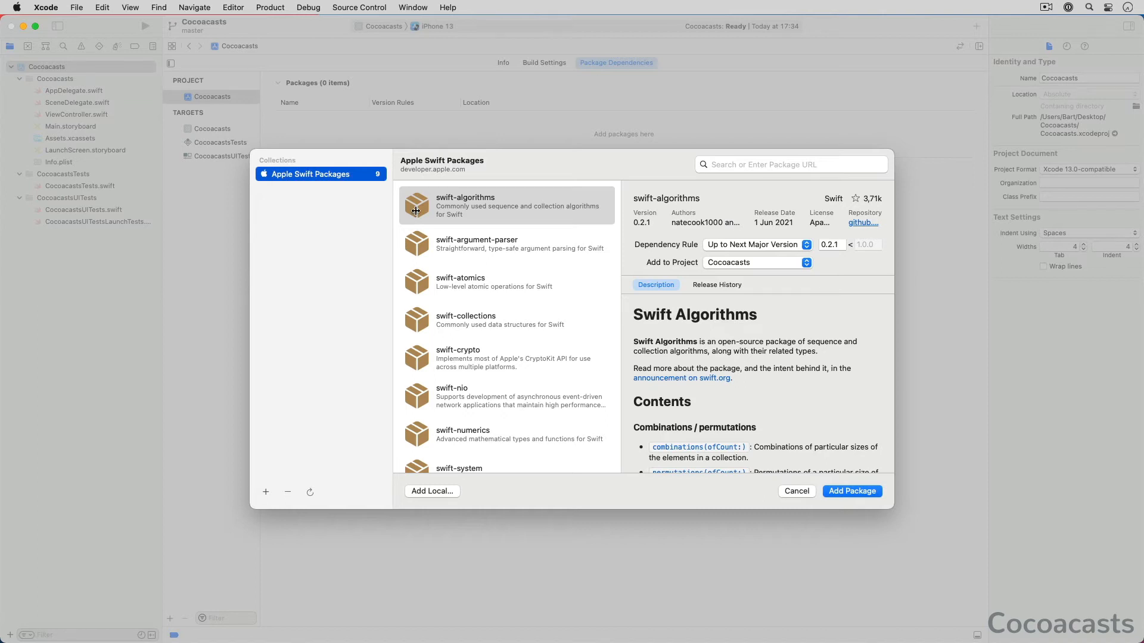
scroll(down, 3)
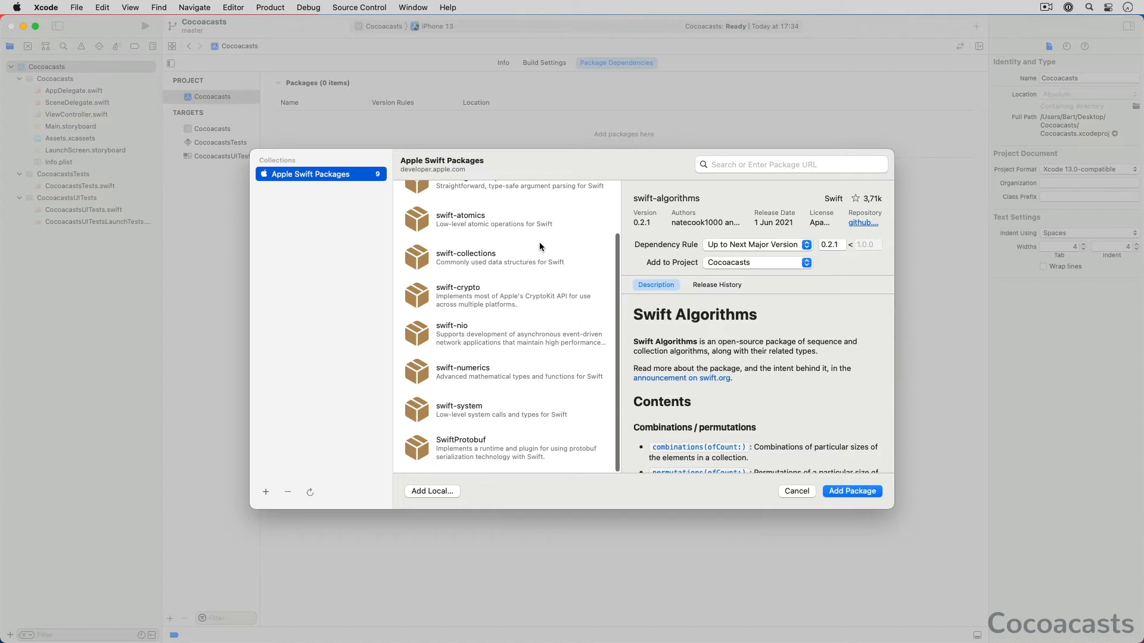
scroll(up, 3)
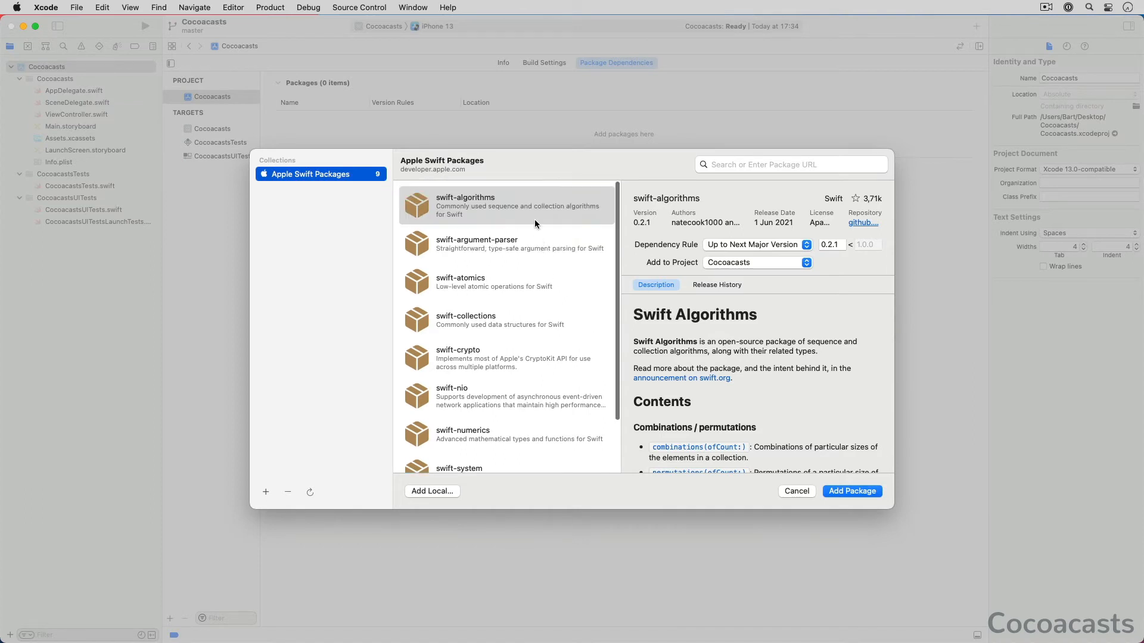
click(476, 243)
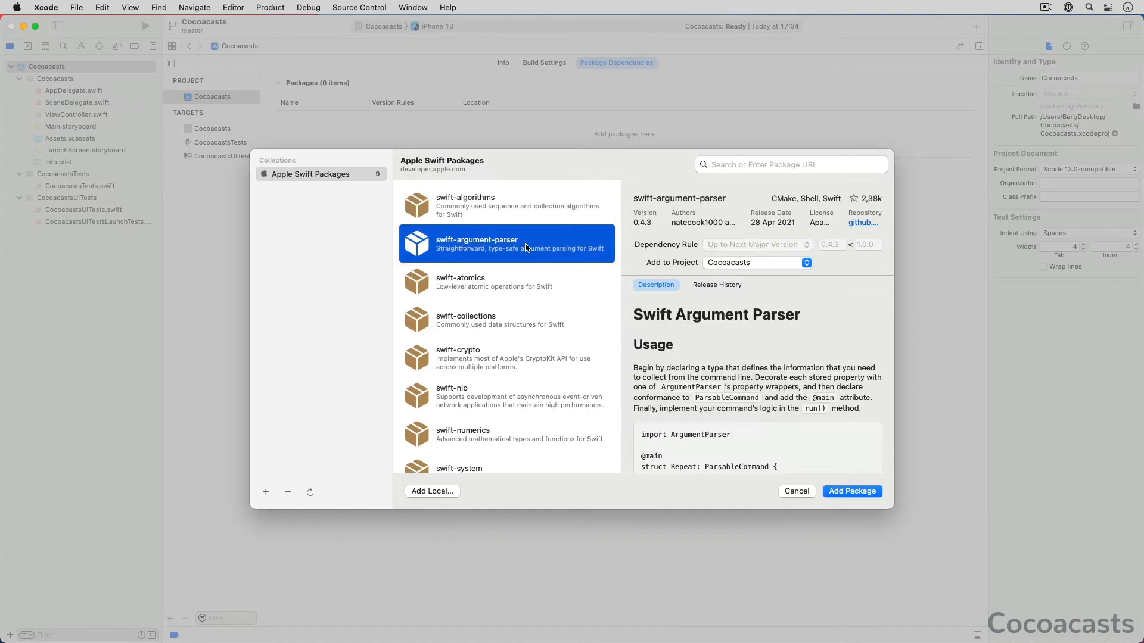
click(481, 283)
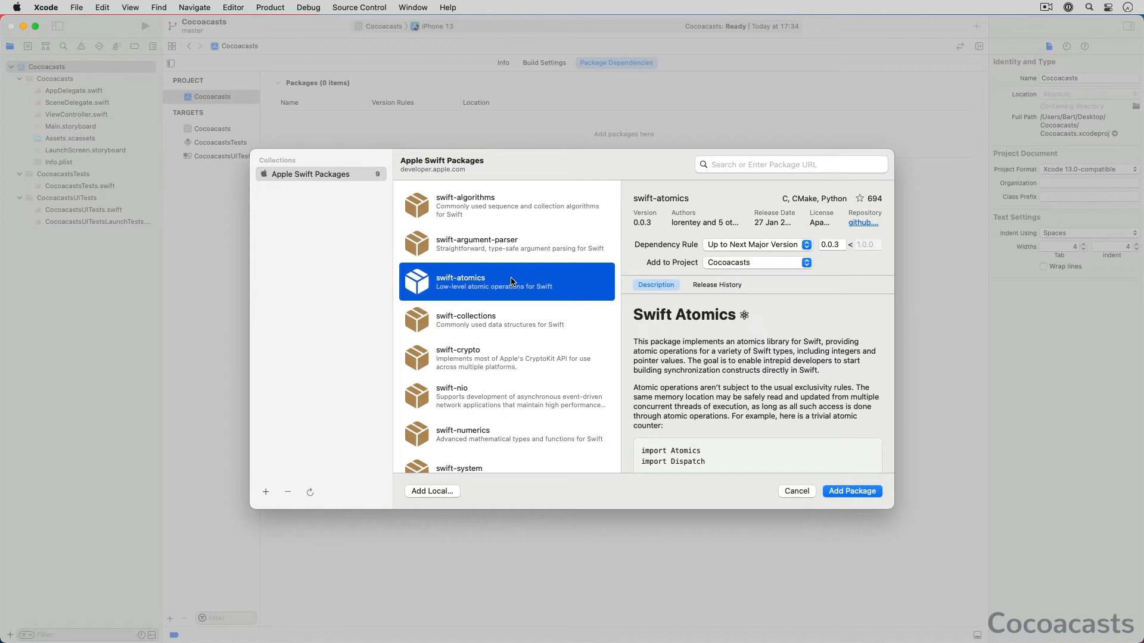
mouse_move(704, 188)
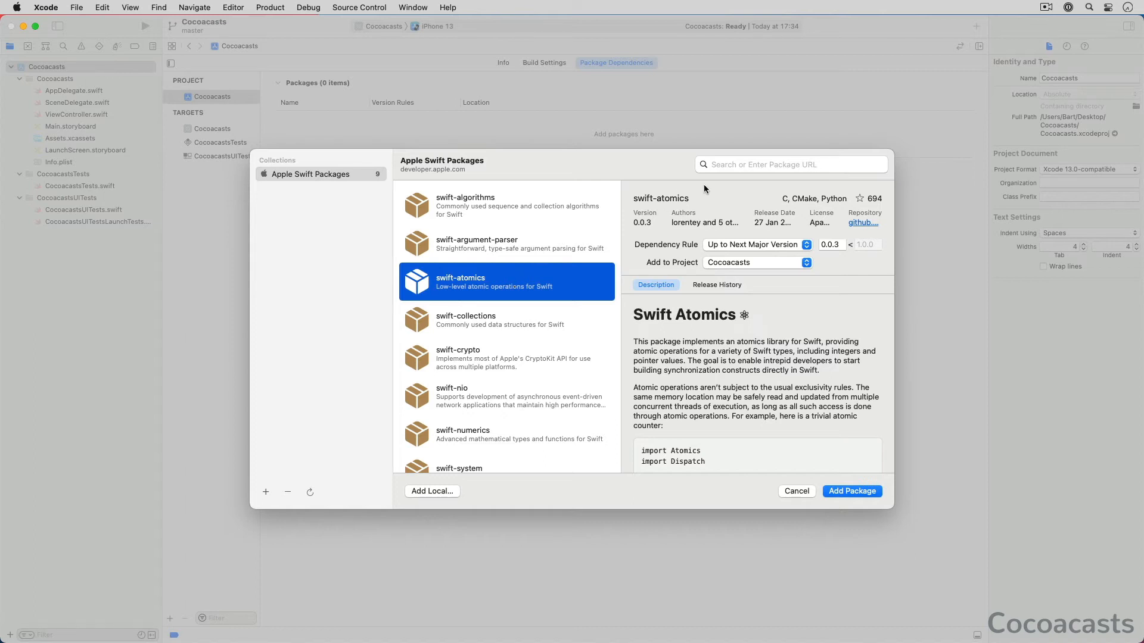
click(789, 163)
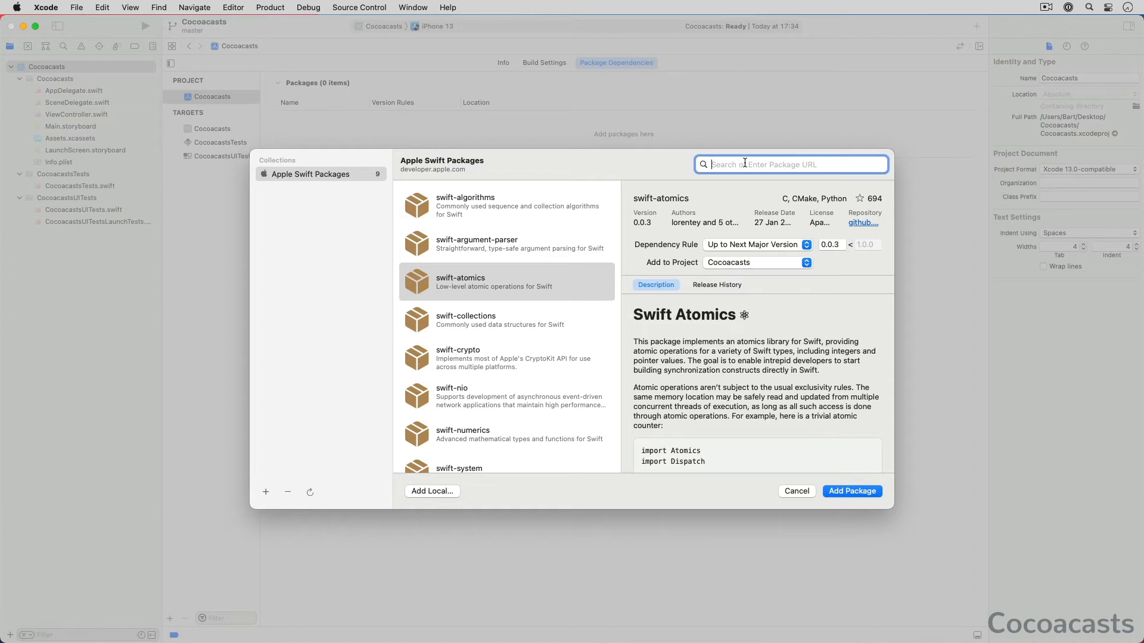
text(https://github.com/ReactiveX/RxSwift)
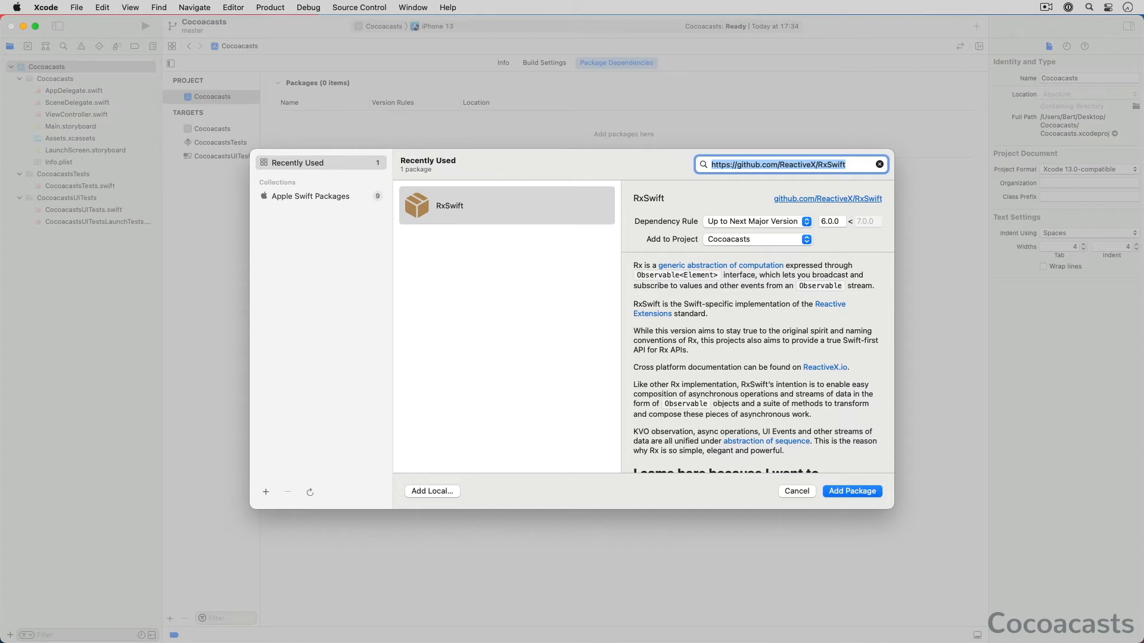
mouse_move(743, 164)
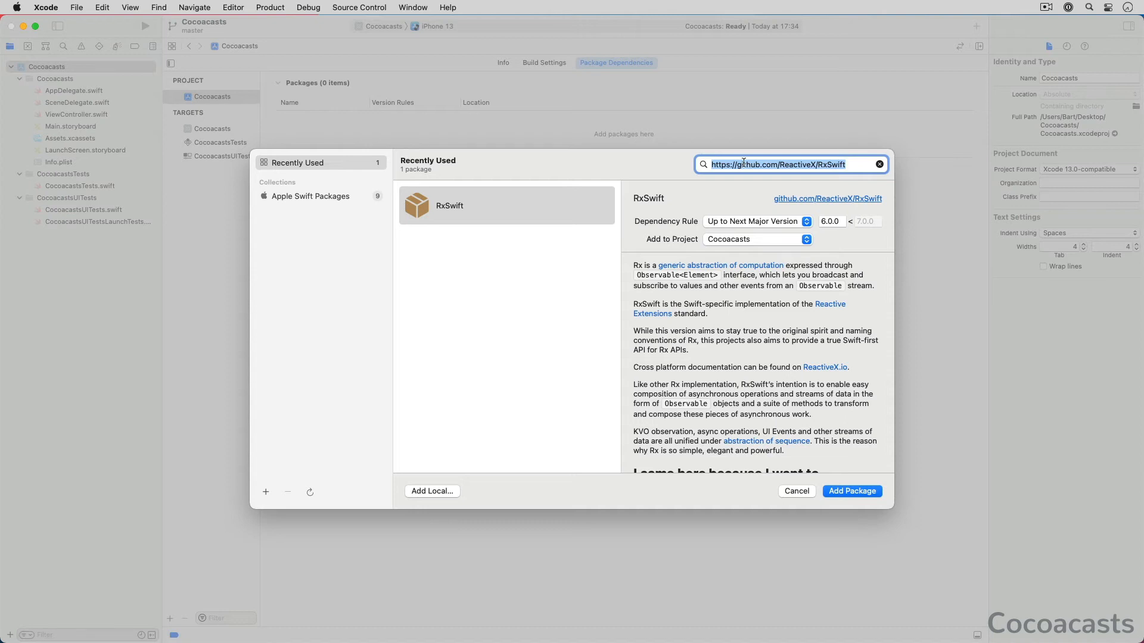
click(299, 162)
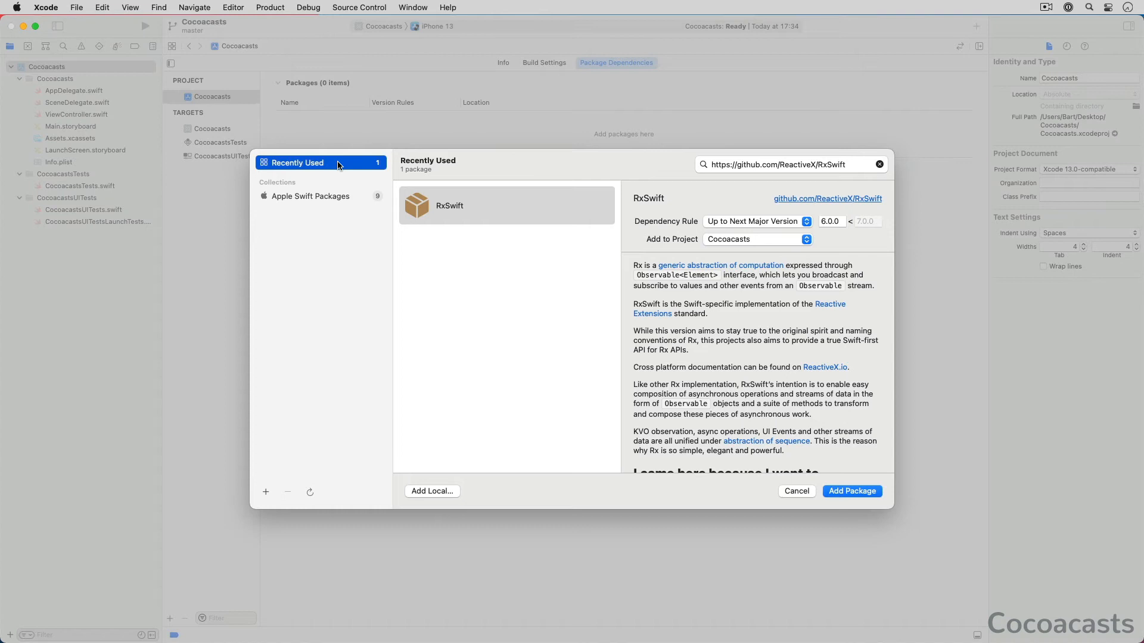
click(837, 222)
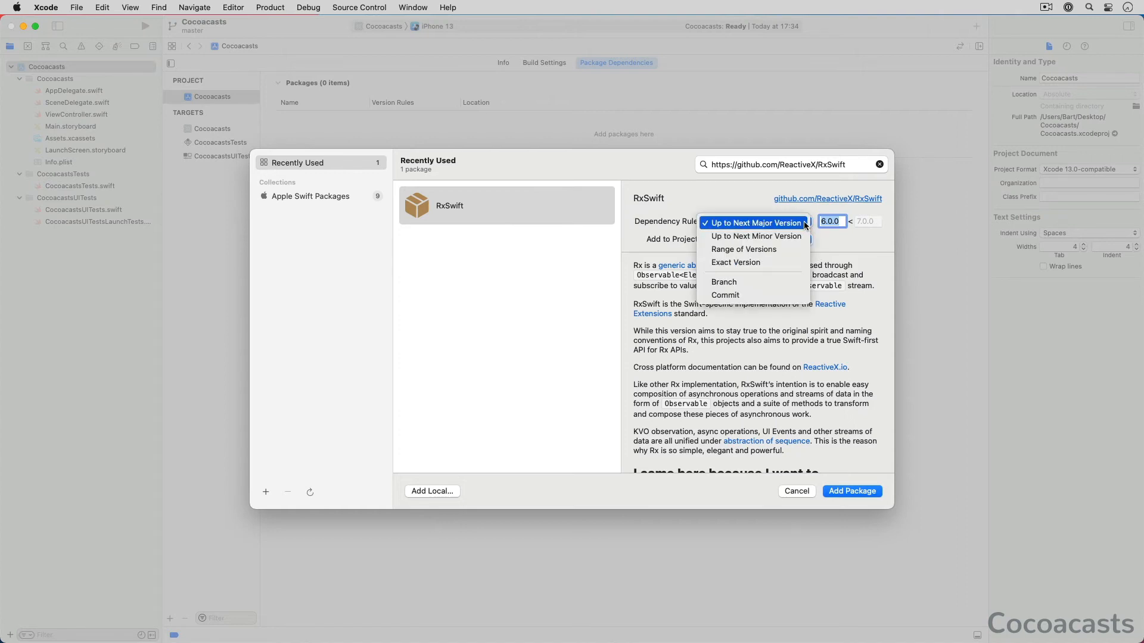
click(752, 223)
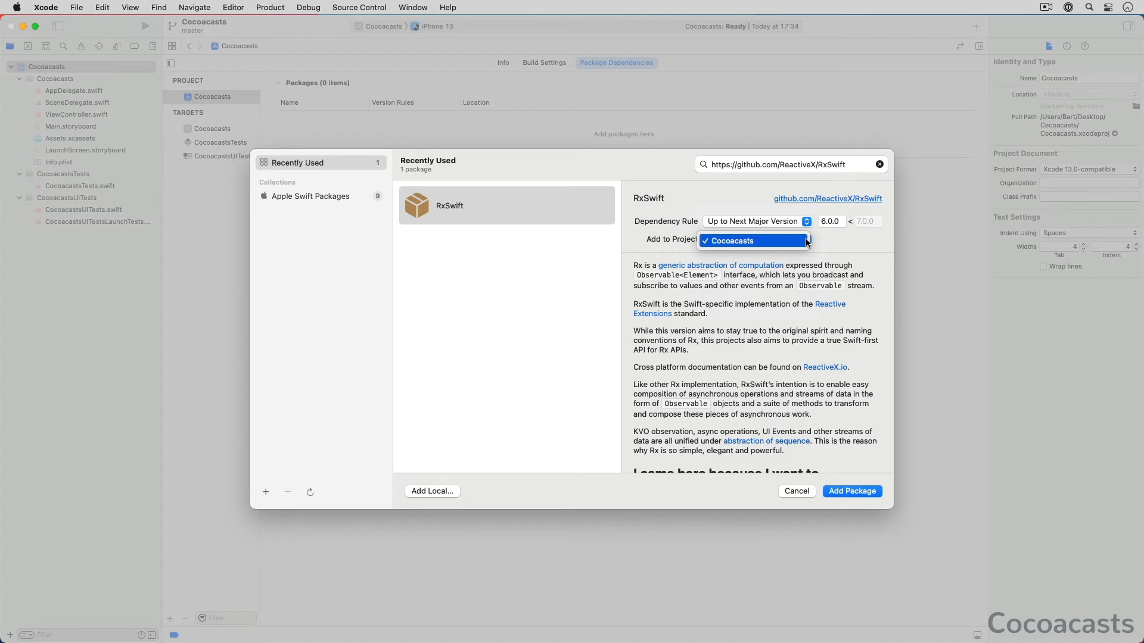
click(752, 240)
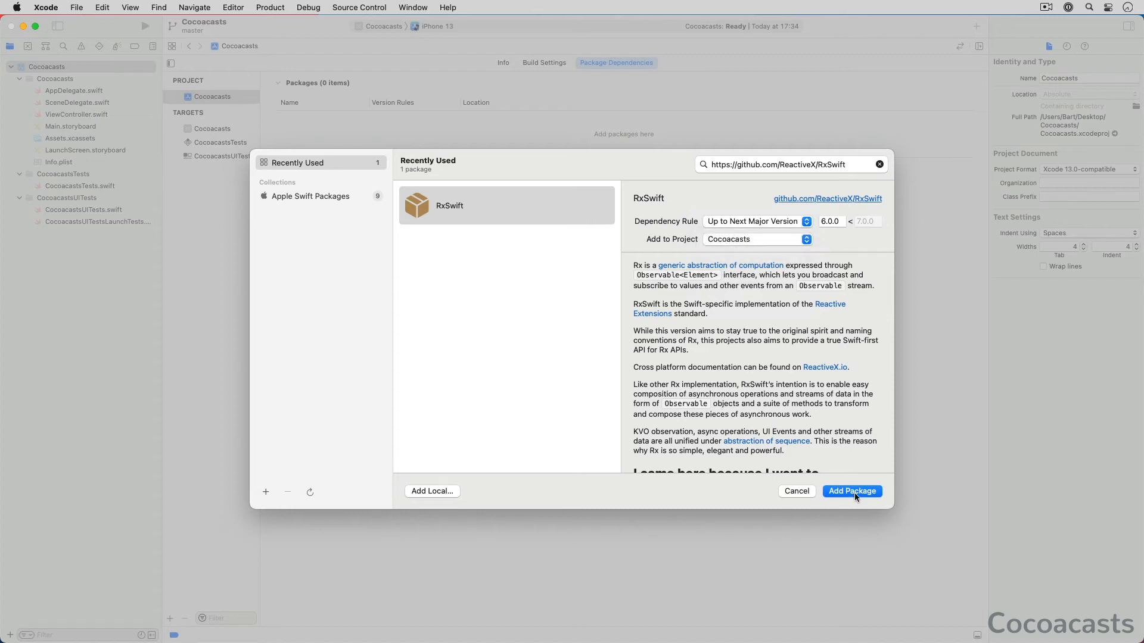
Add RxSwift 6.5.0: RxSwift, RxCocoa, RxRelay for the app; RxBlocking, RxTest for CocoacastsTests.
click(851, 490)
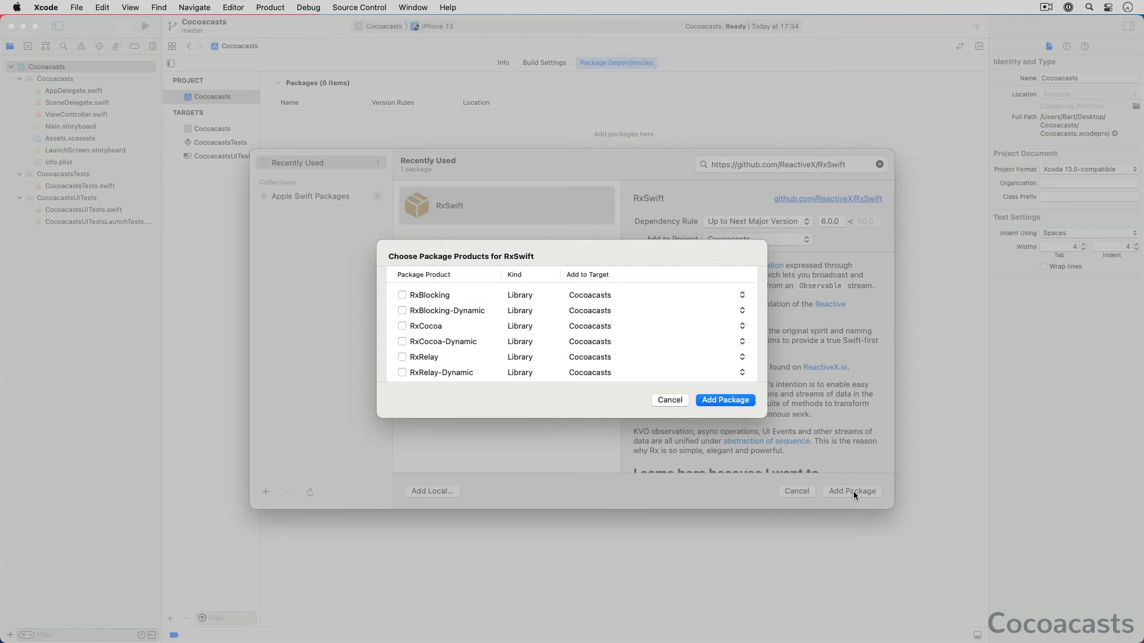
mouse_move(412, 325)
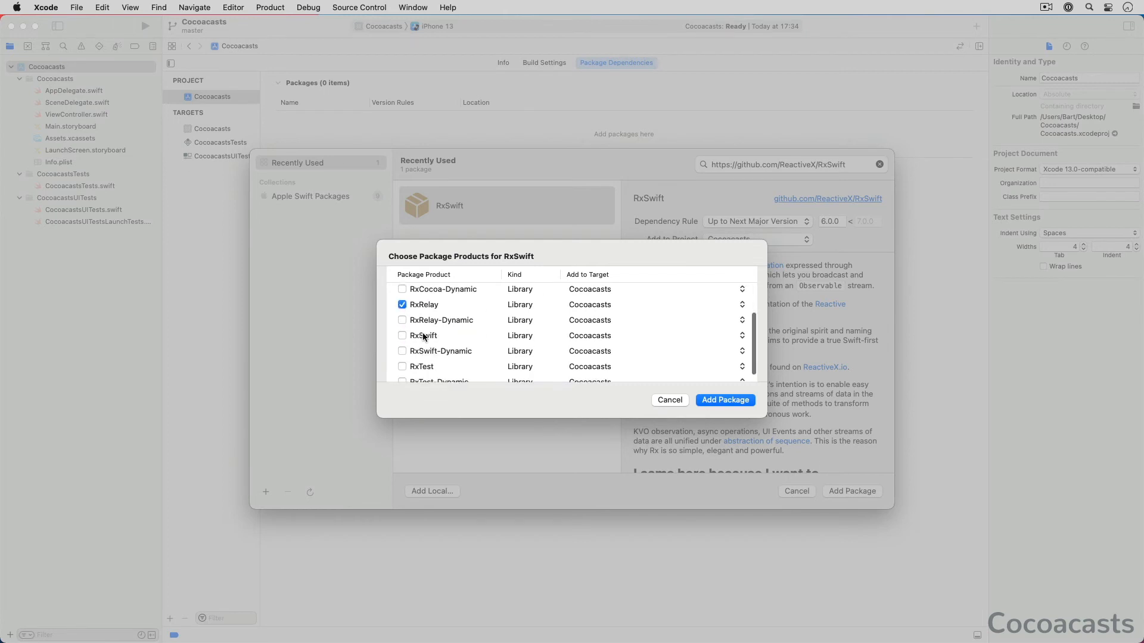
click(402, 337)
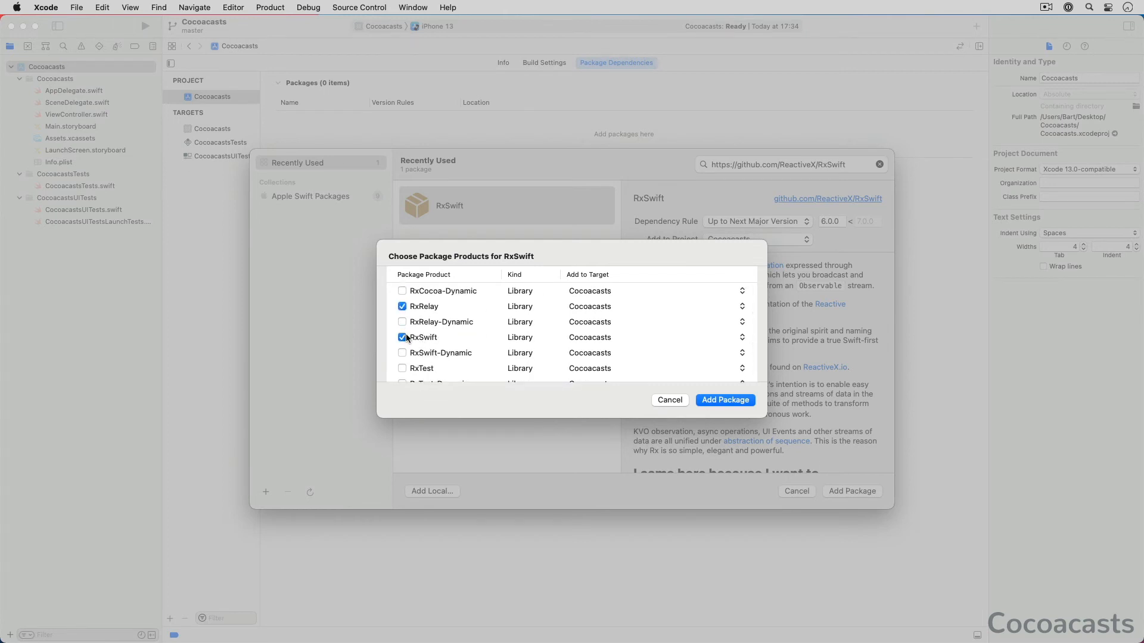
click(402, 368)
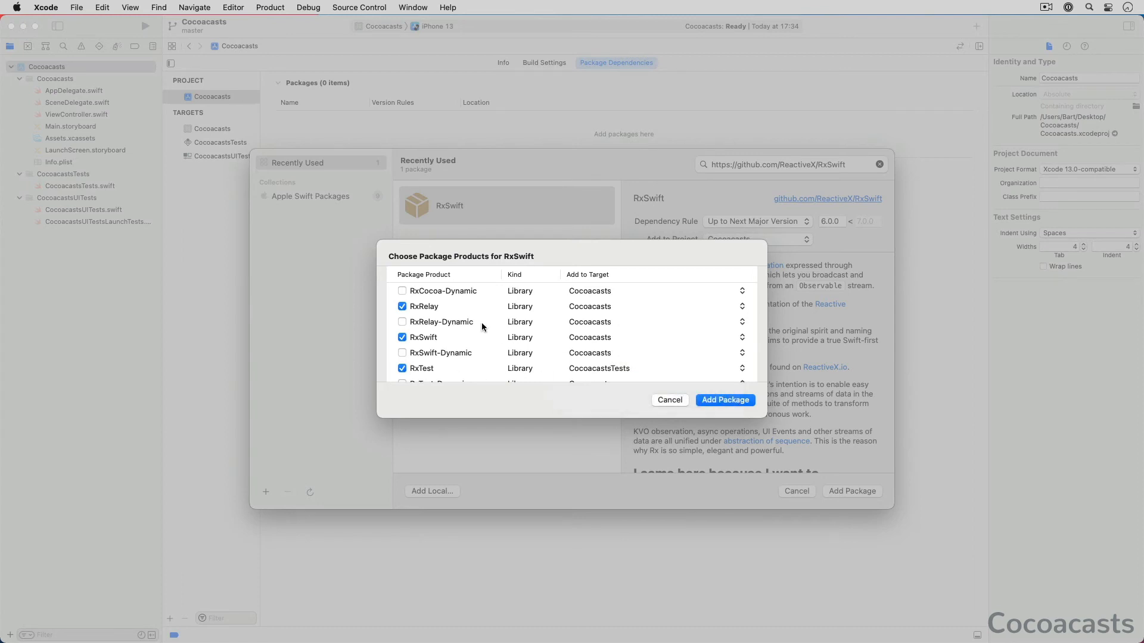
scroll(up, 3)
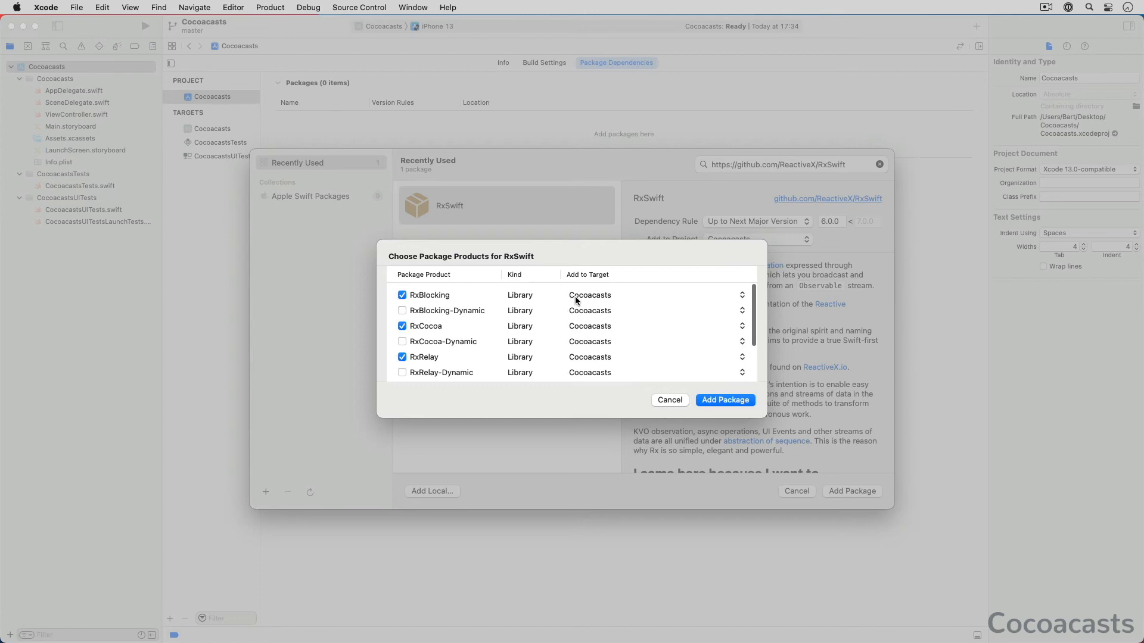
click(741, 295)
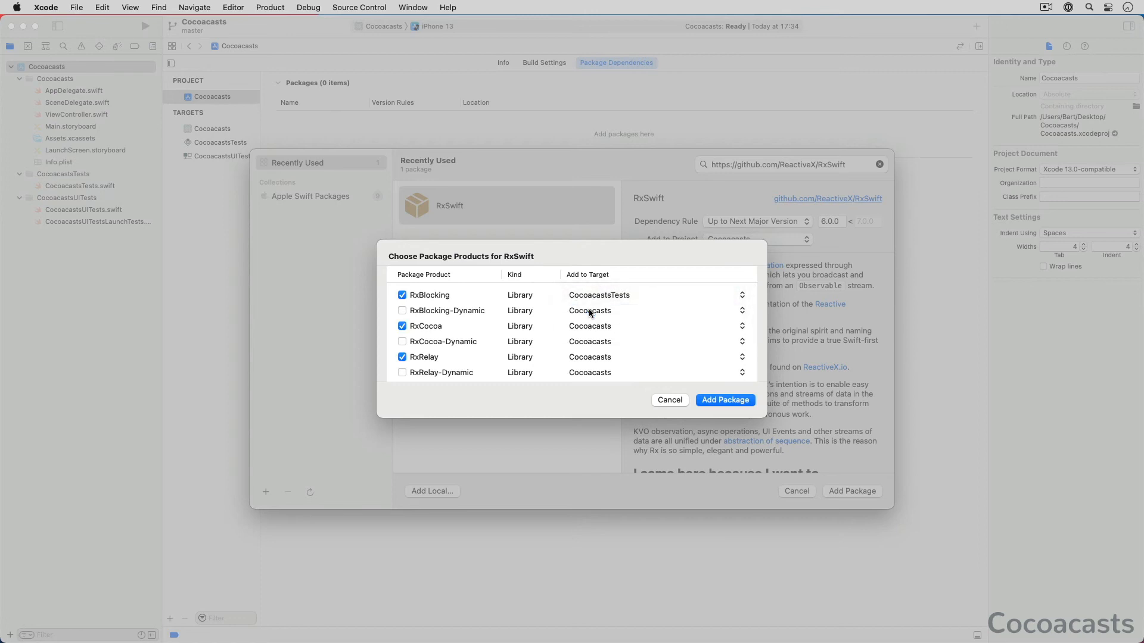
scroll(down, 3)
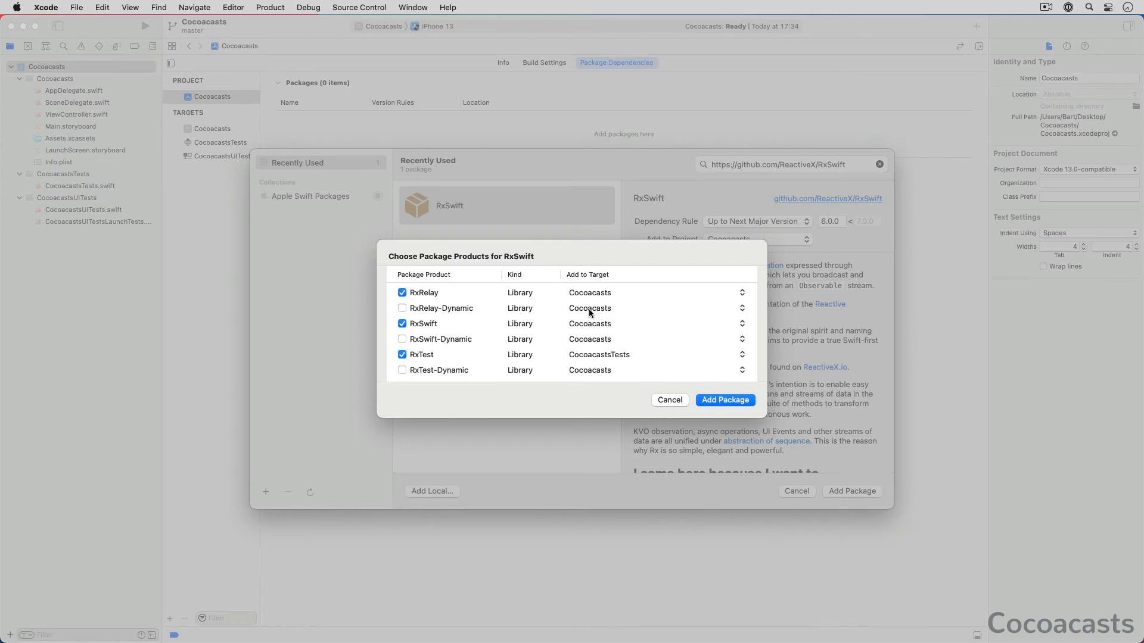
click(724, 399)
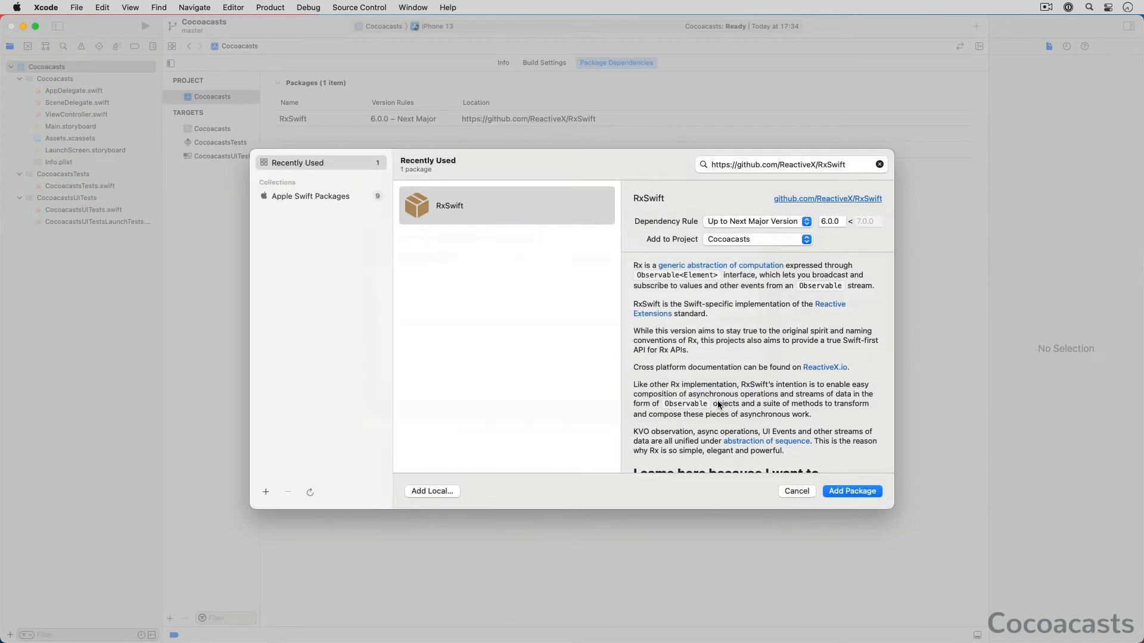
click(851, 491)
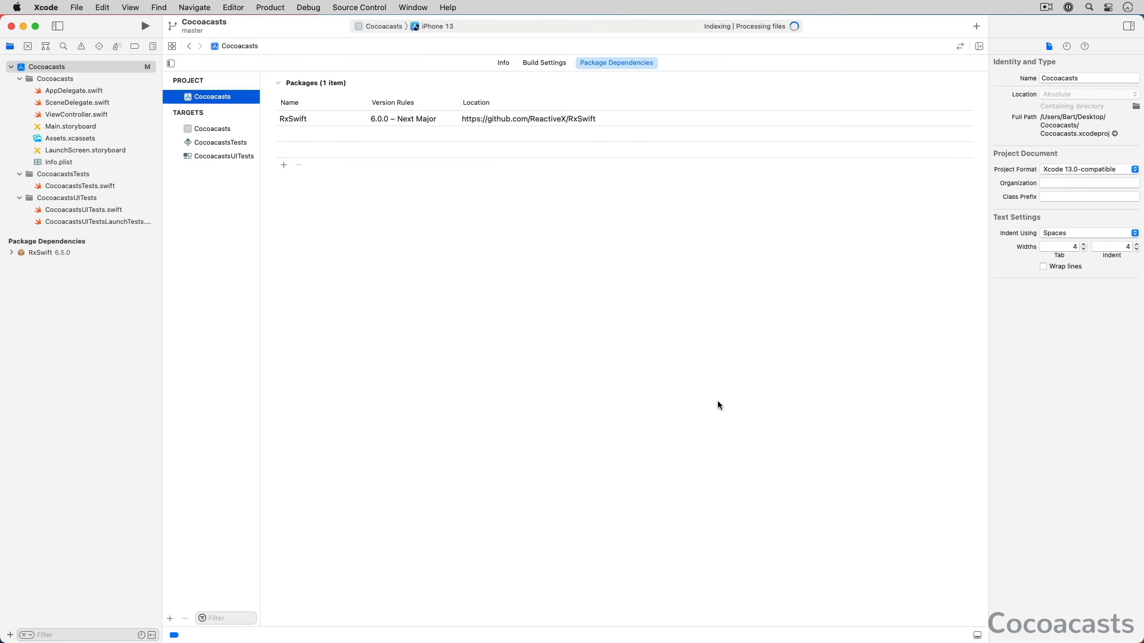
mouse_move(334, 121)
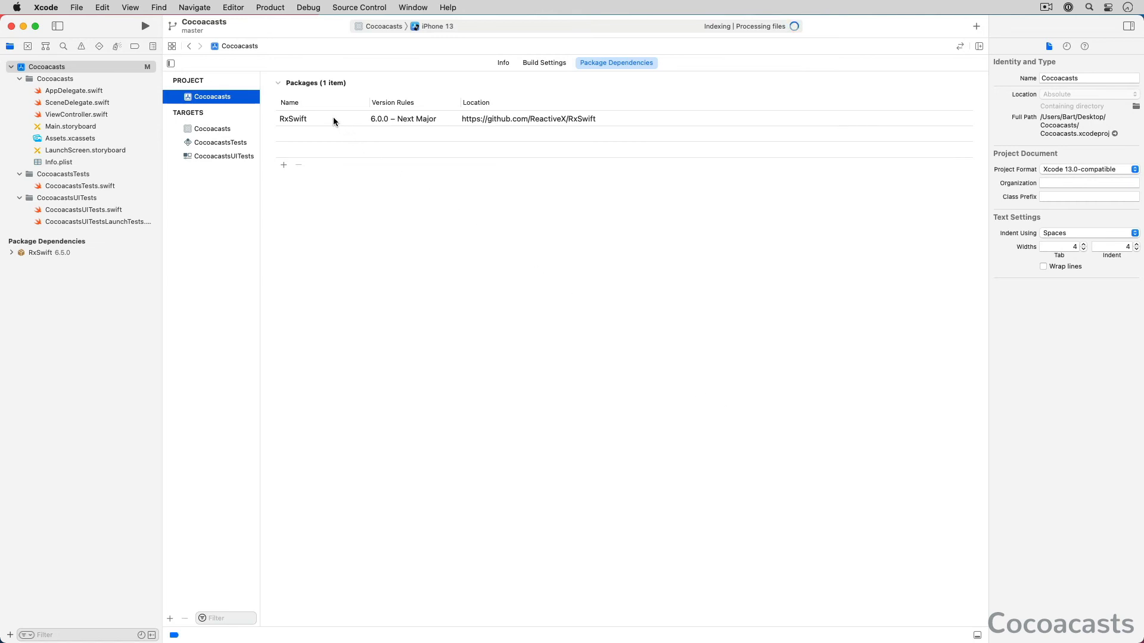
click(329, 118)
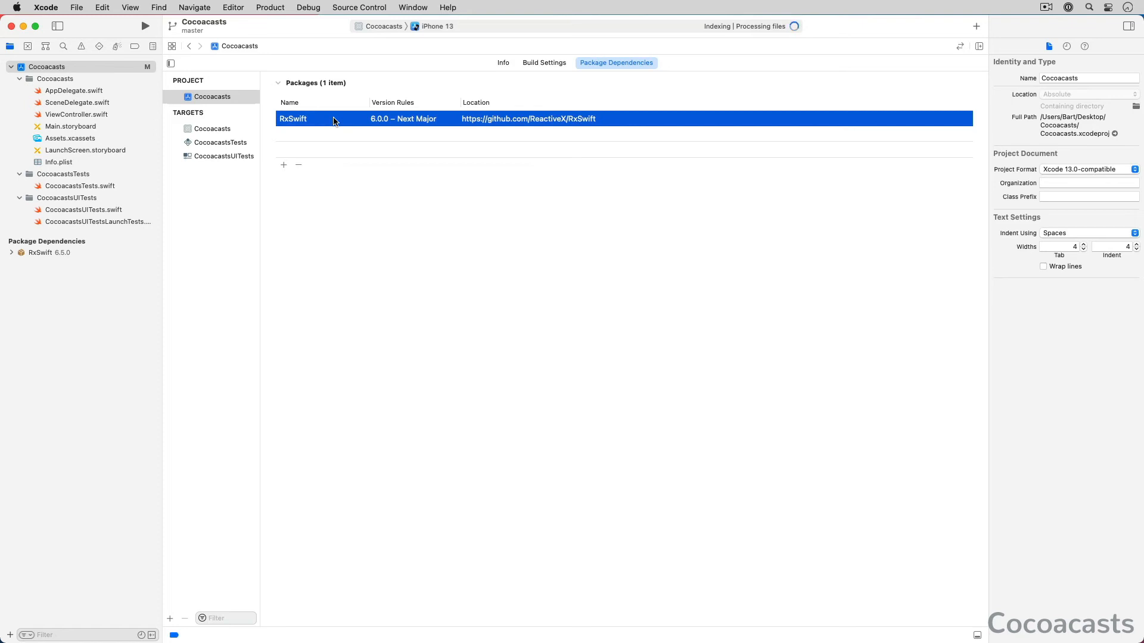
mouse_move(59, 220)
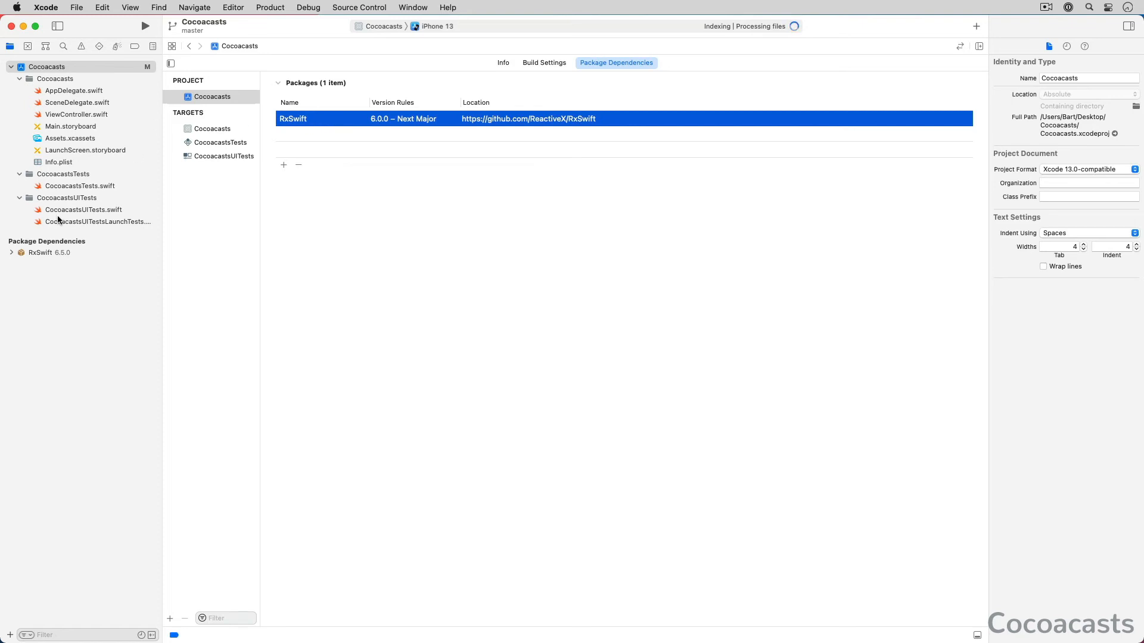
click(10, 252)
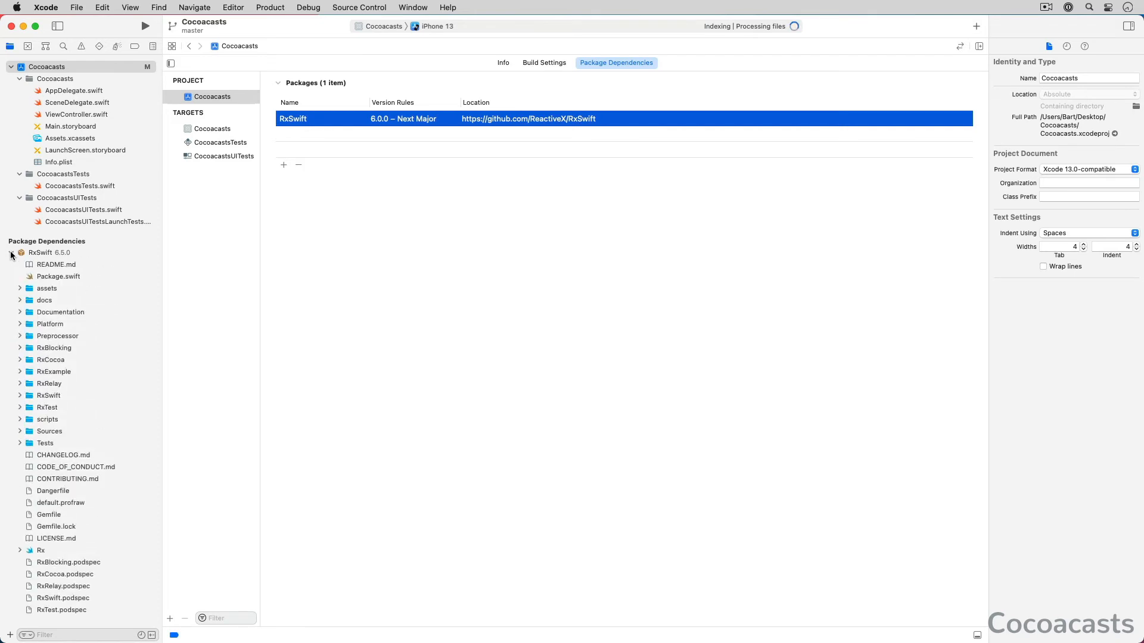
click(12, 252)
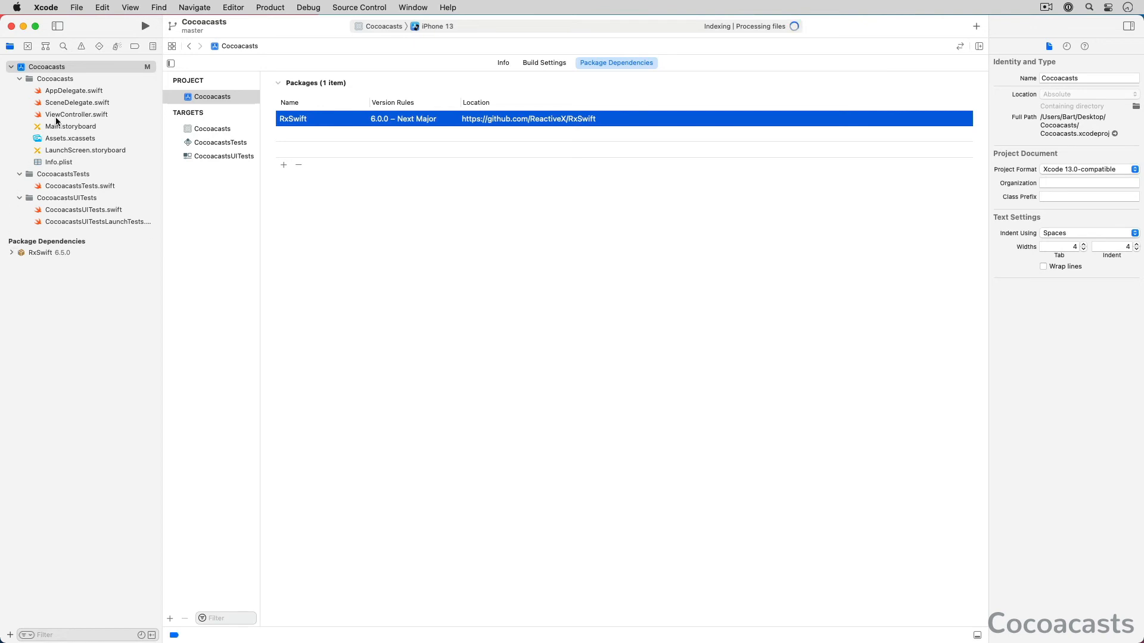
click(76, 114)
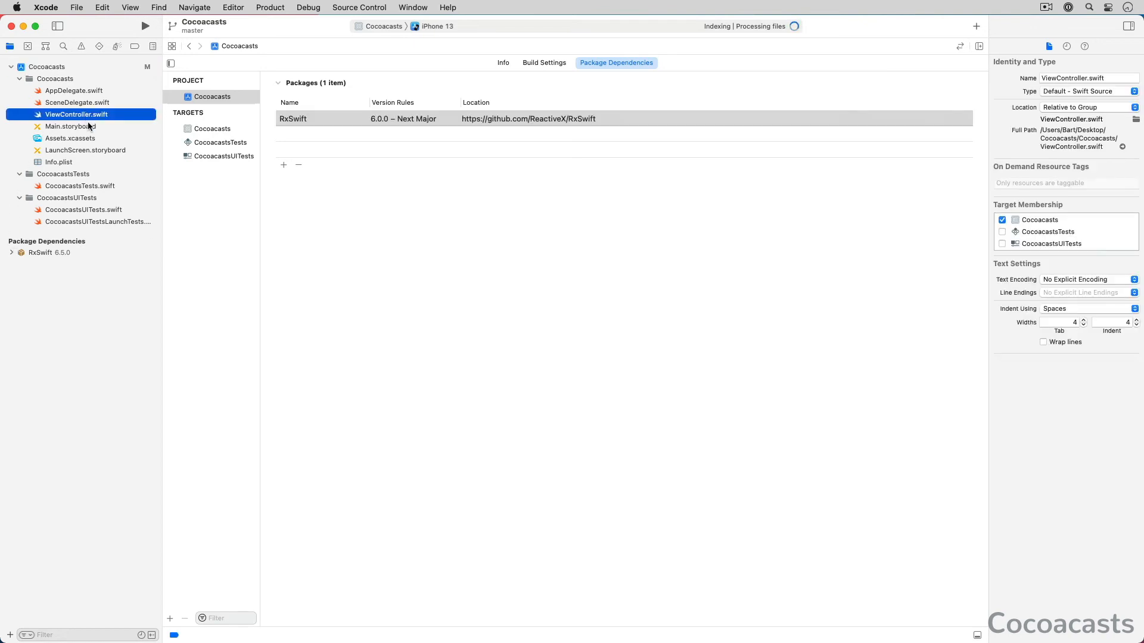
Add import RxSwift and import RxCocoa at the top of ViewController.swift.
click(76, 115)
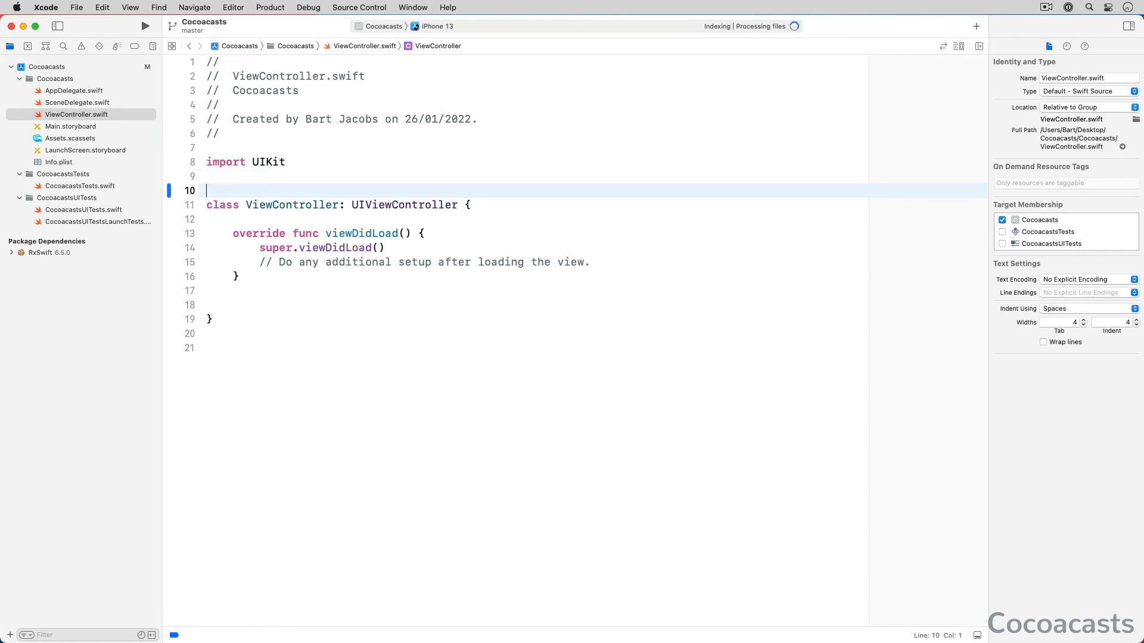
text(import R)
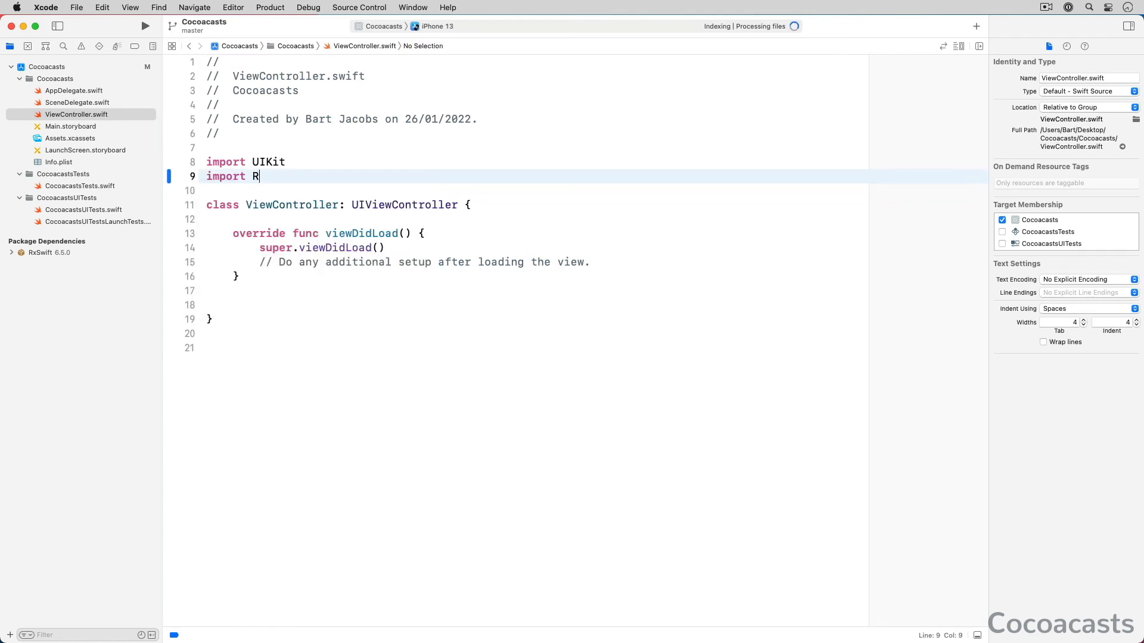
text(xSwift)
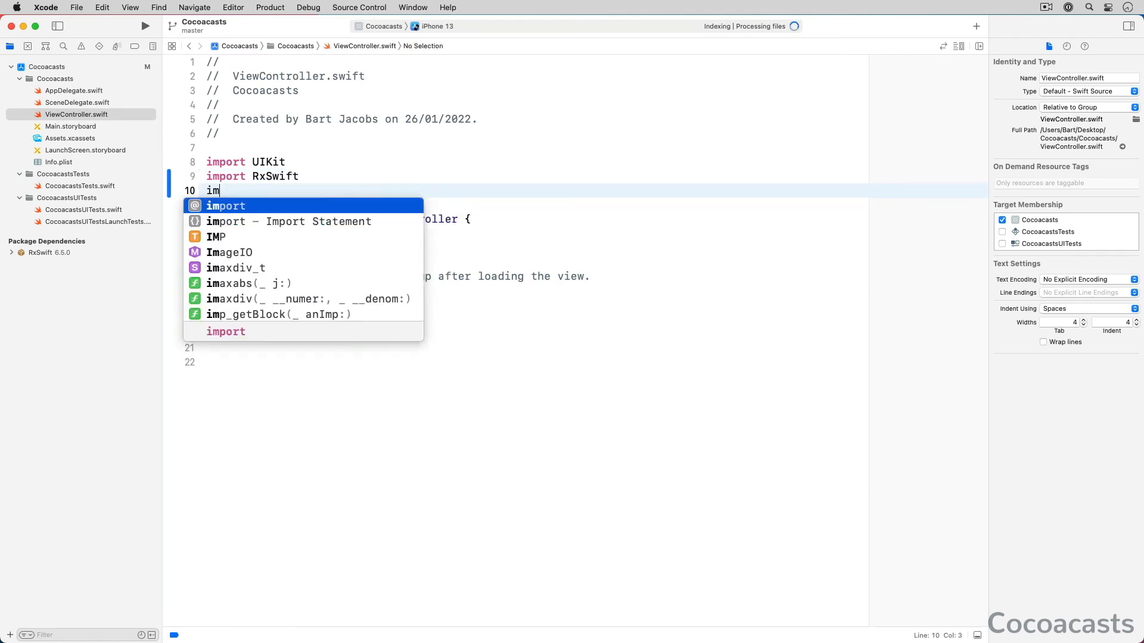
text(port RxCocoa)
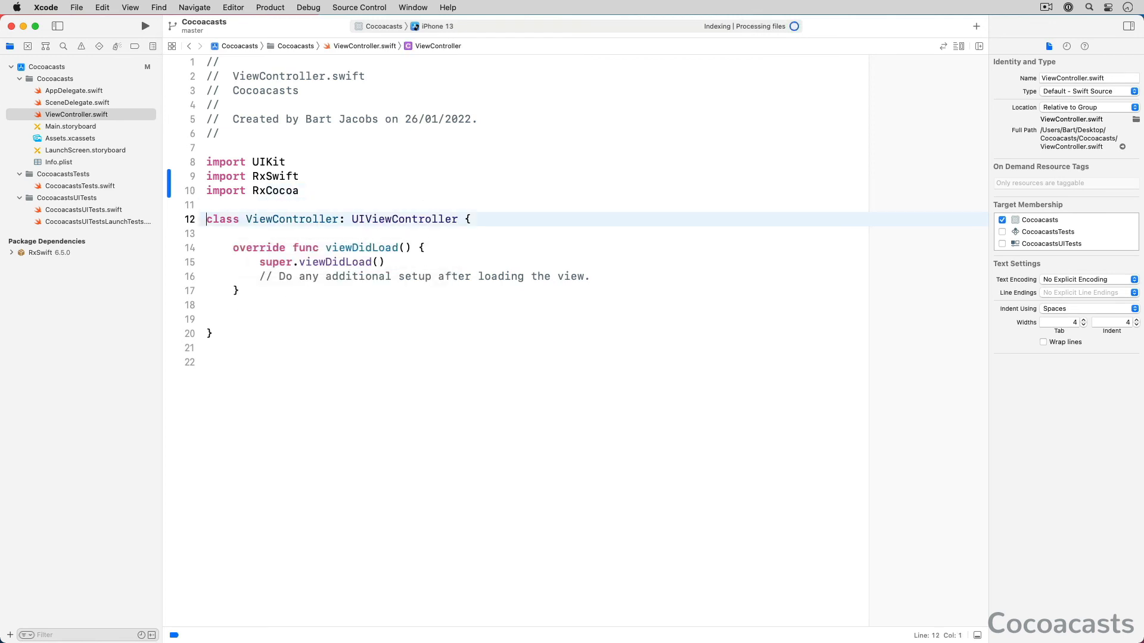
Declare a textField UITextField outlet and a private disposeBag, then add the text subscription.
text(@IBOutlet private var name: class!)
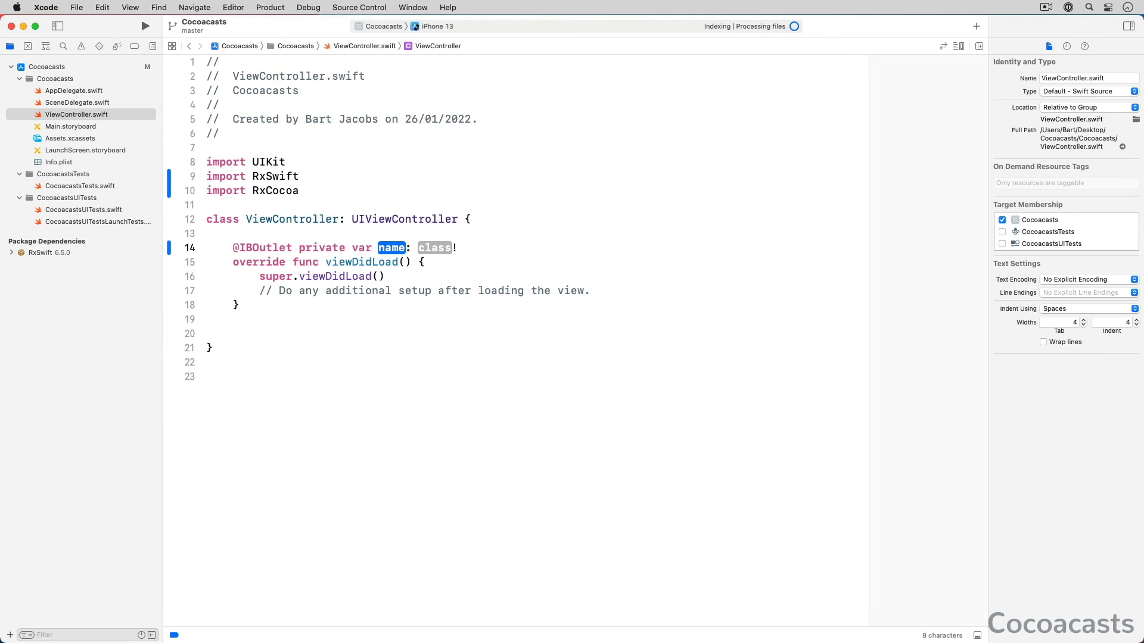
text(textFiel)
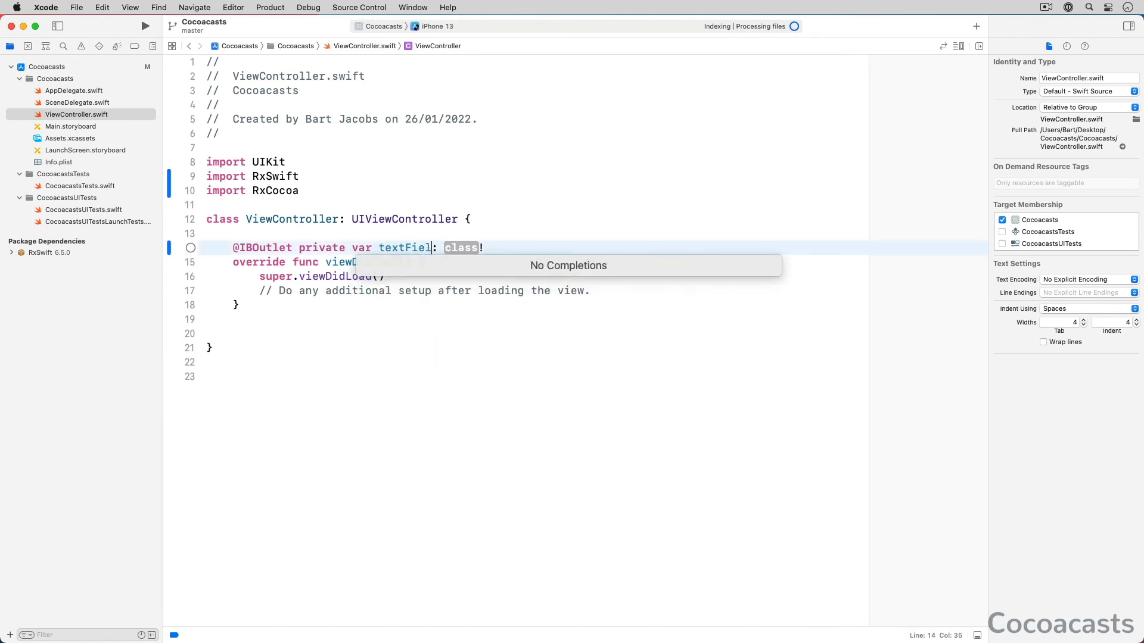
text(UITextField)
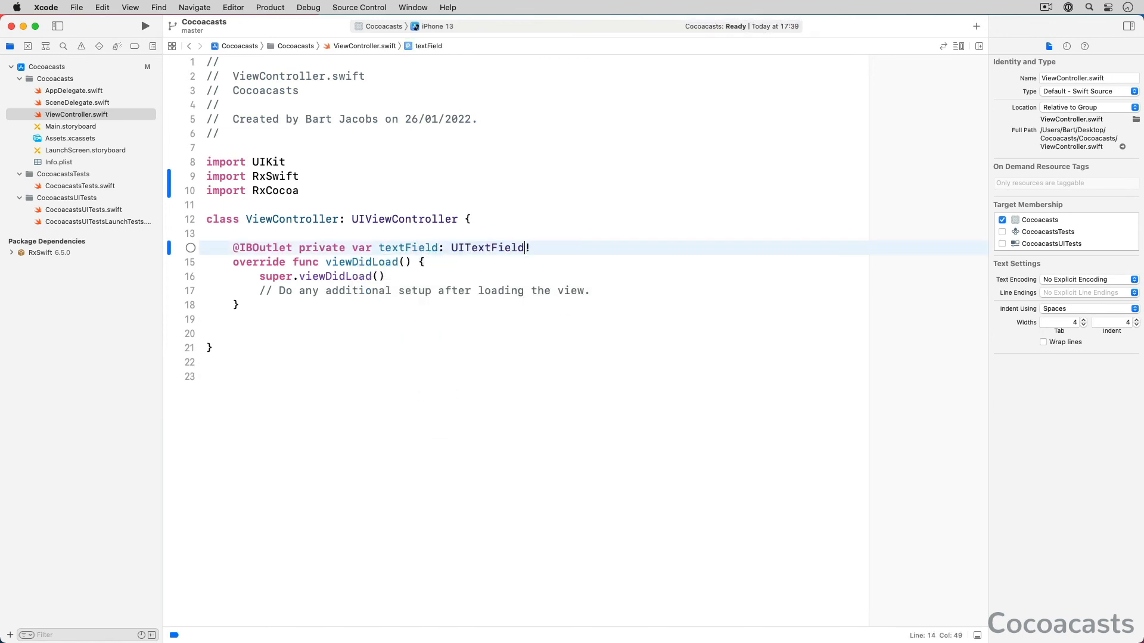
text(private)
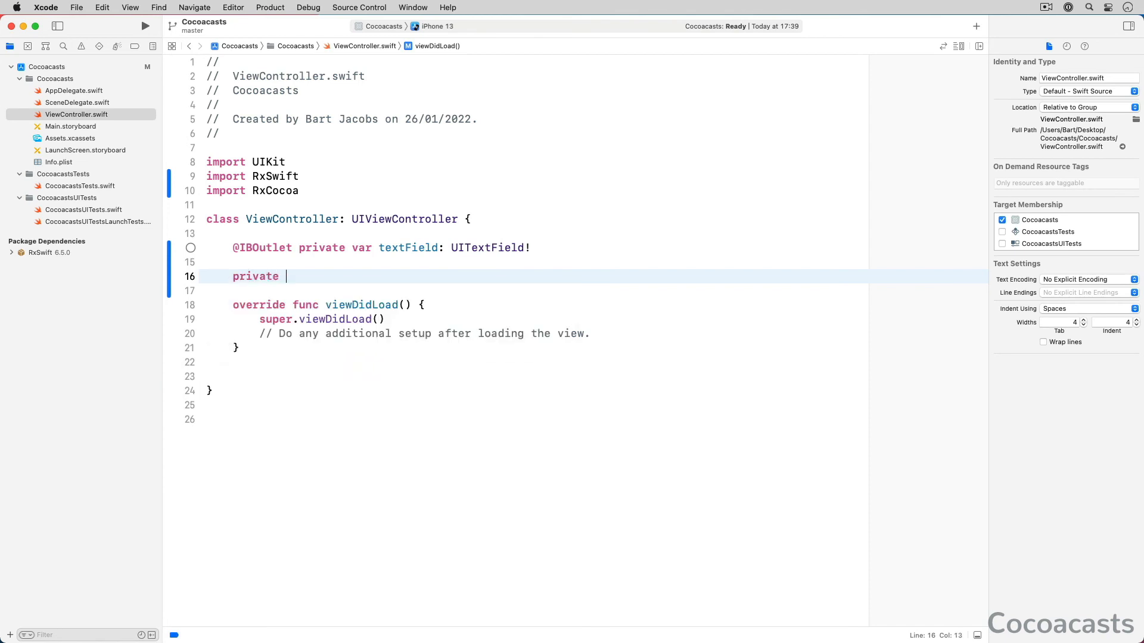
text(let disposeBag)
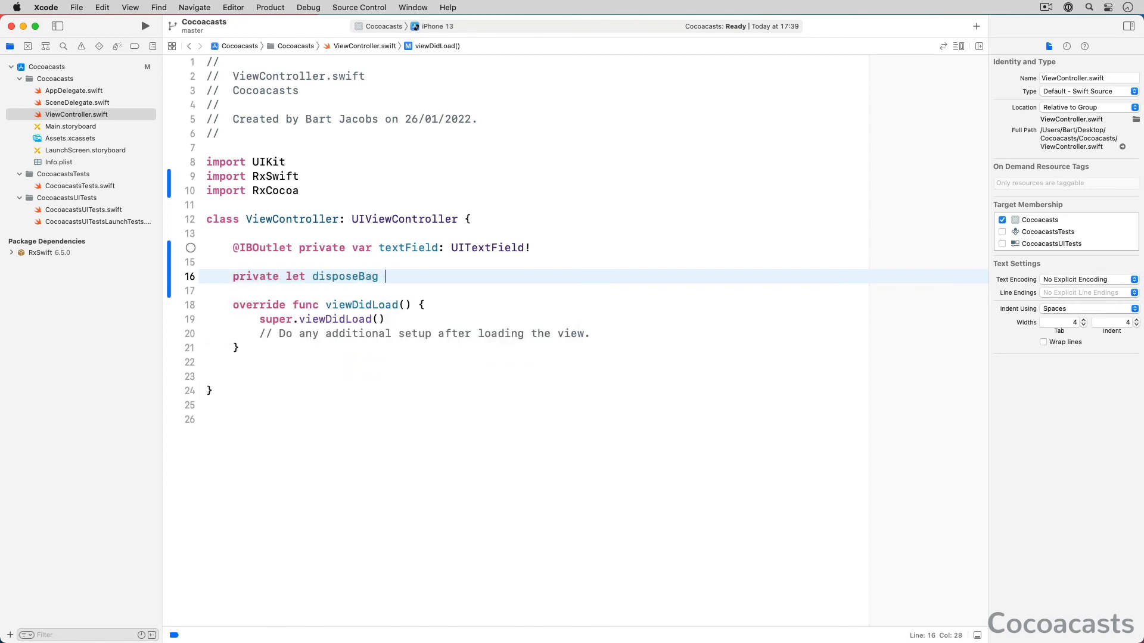
text(= DisposeBag())
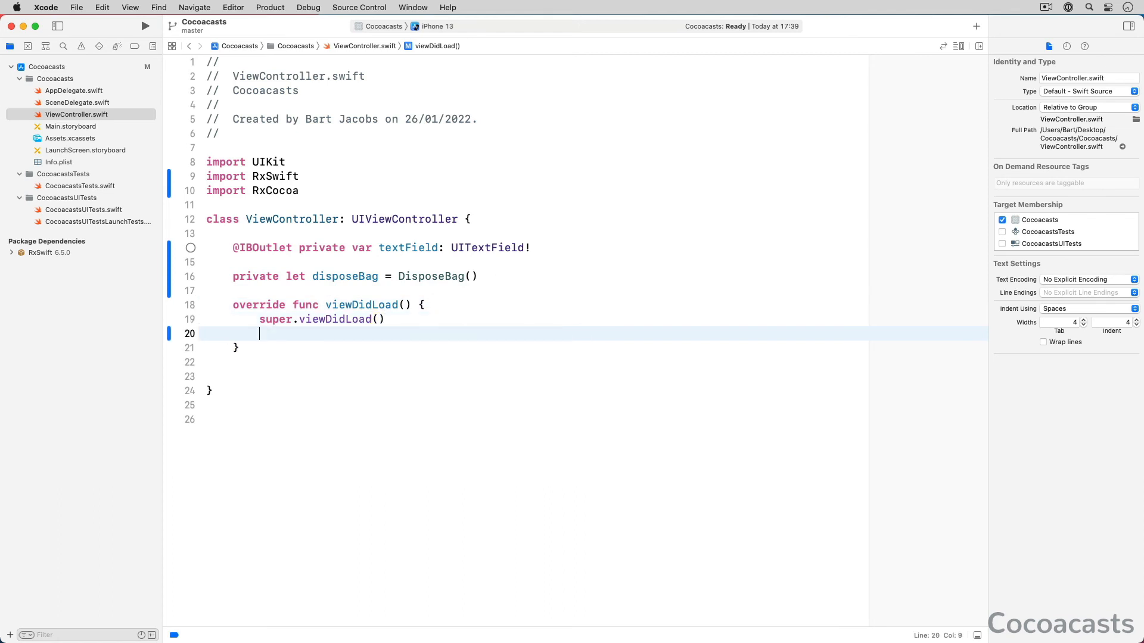
text(snp)
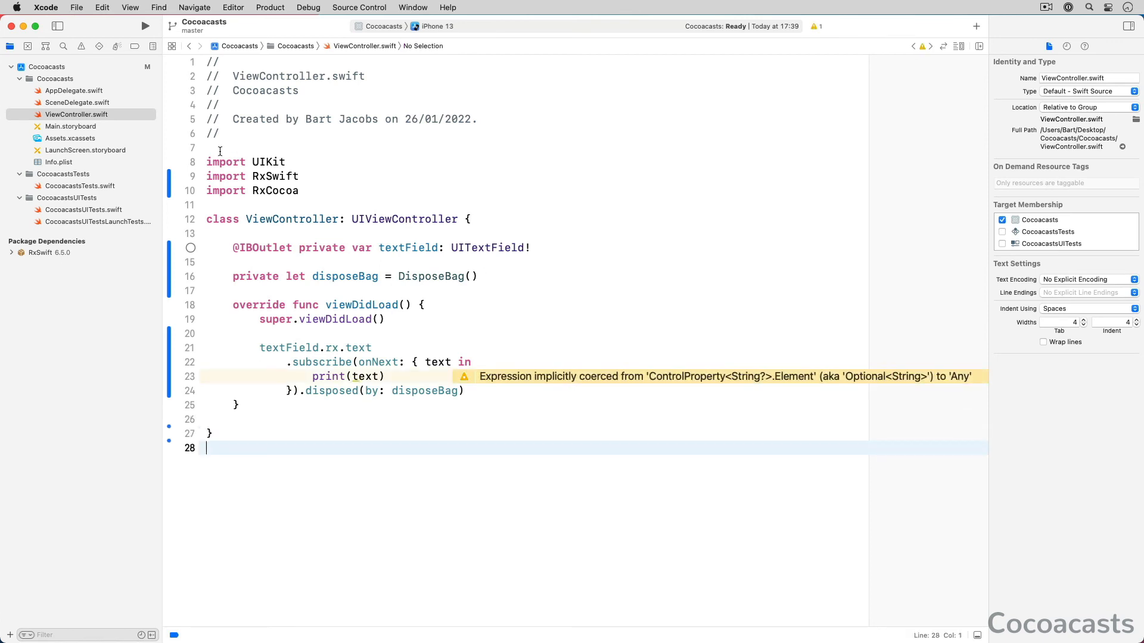
Build the app to Build Succeeded with one warning, then return to the project settings.
click(269, 7)
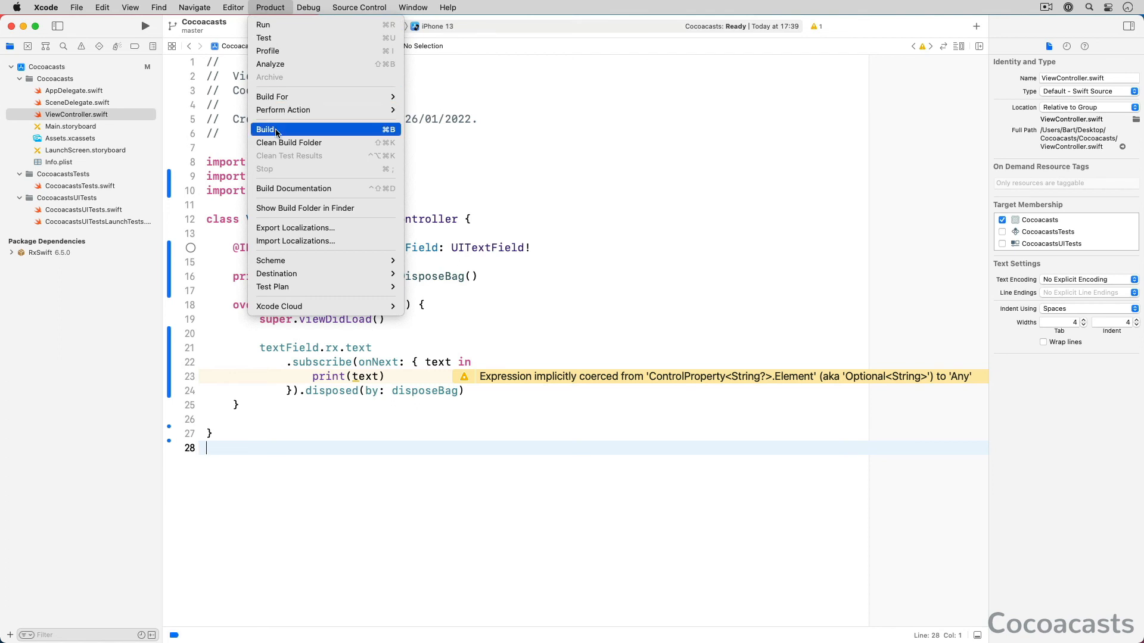
click(266, 130)
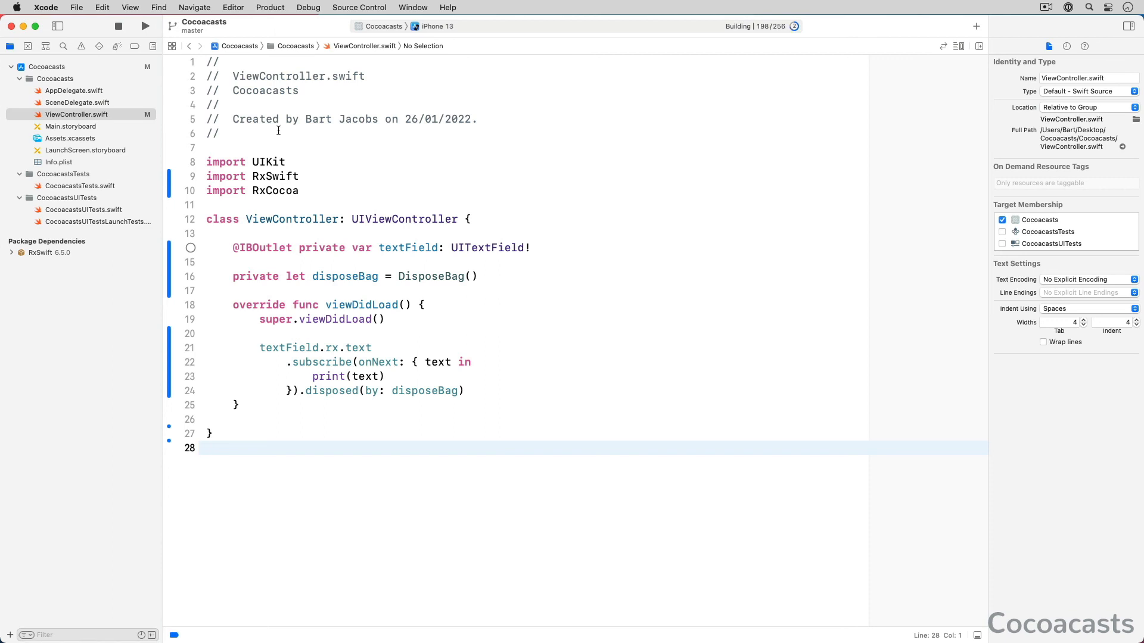
click(207, 448)
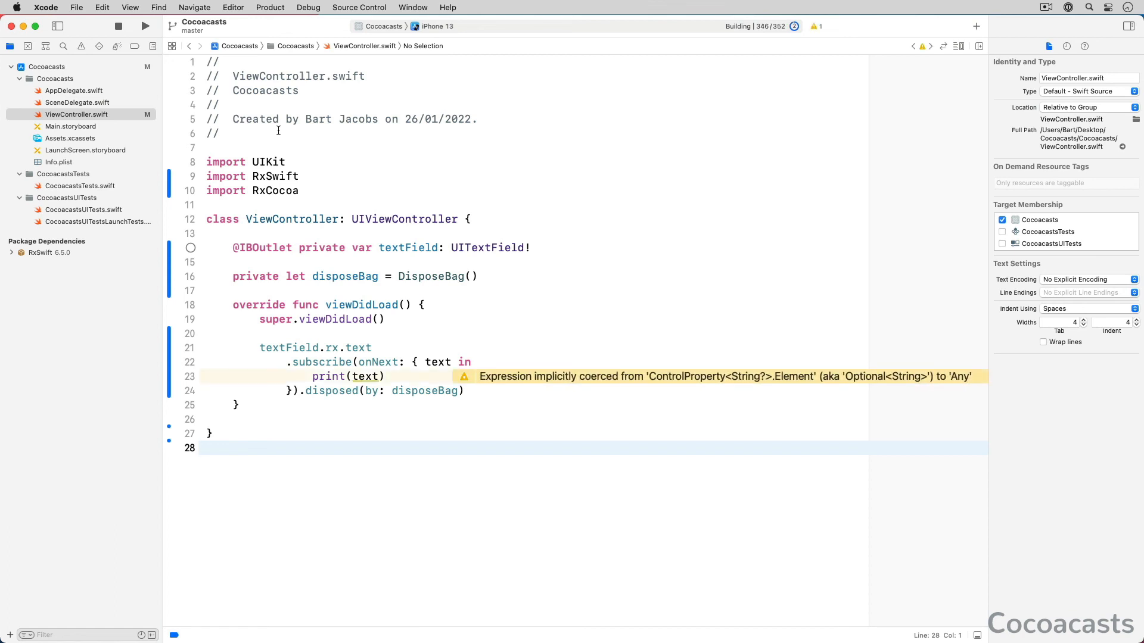
click(144, 25)
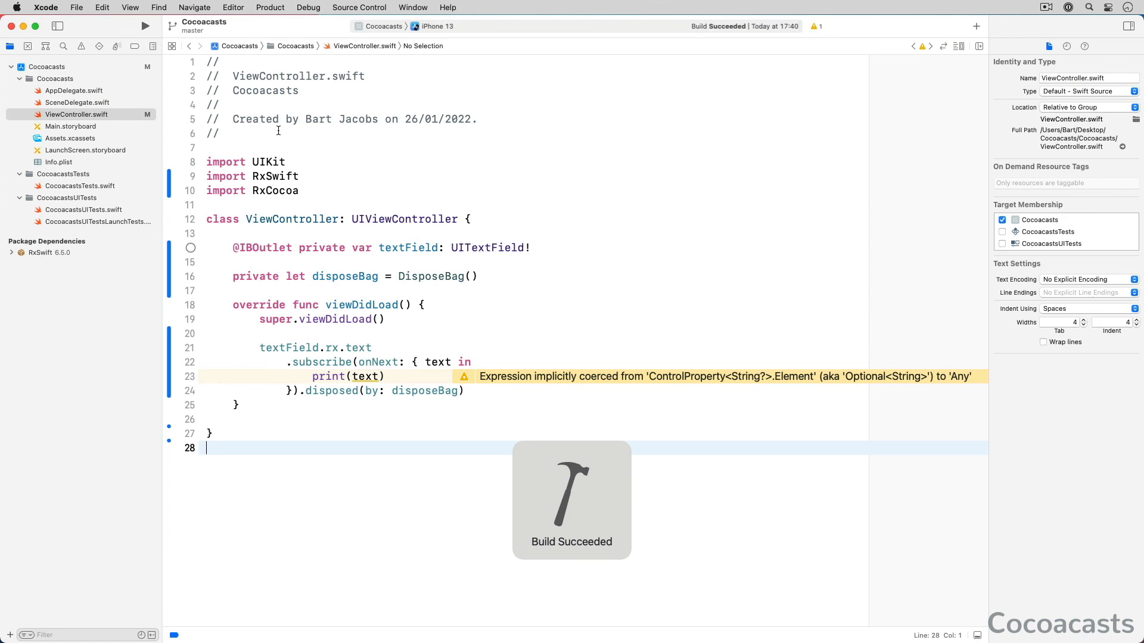
click(50, 66)
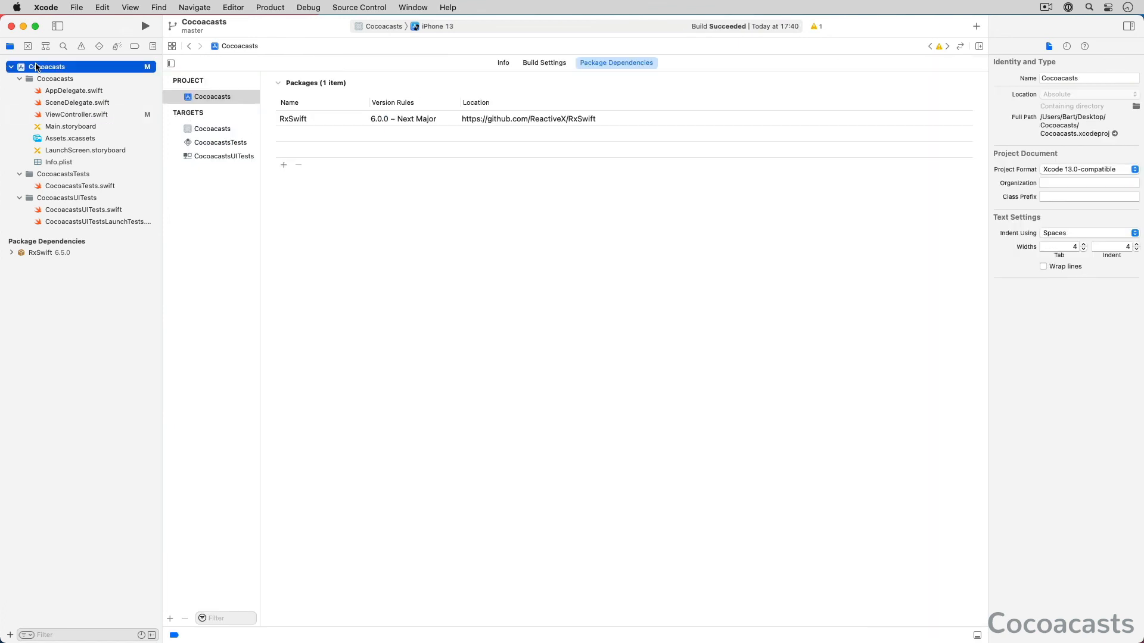
Select RxSwift under Package Dependencies and confirm its removal from the project.
click(211, 96)
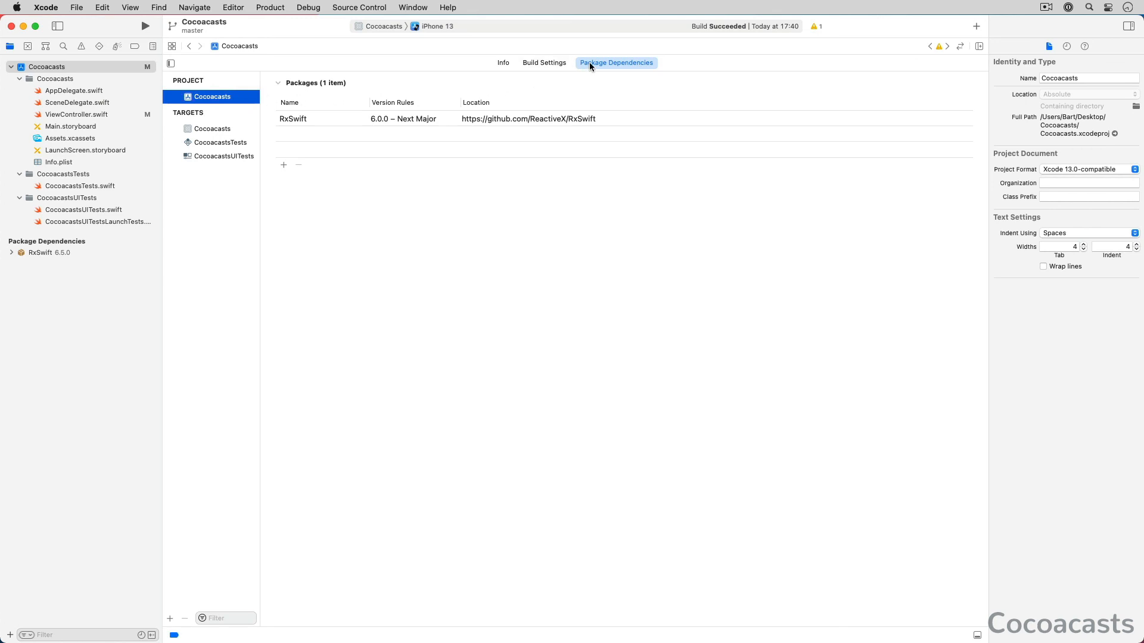
mouse_move(378, 106)
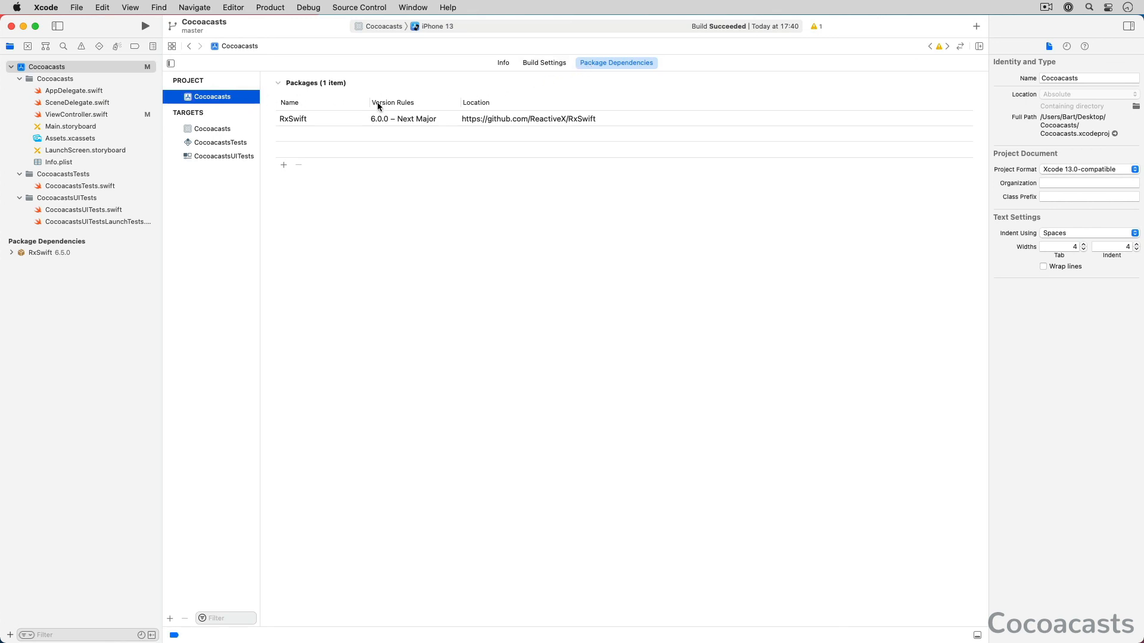
click(292, 117)
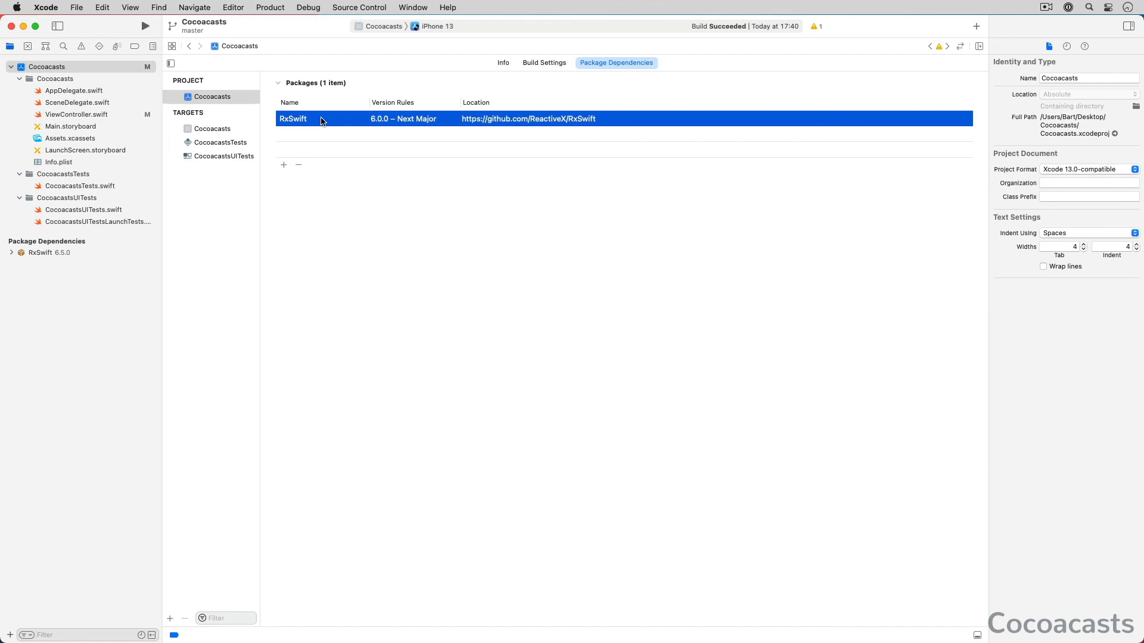
mouse_move(299, 168)
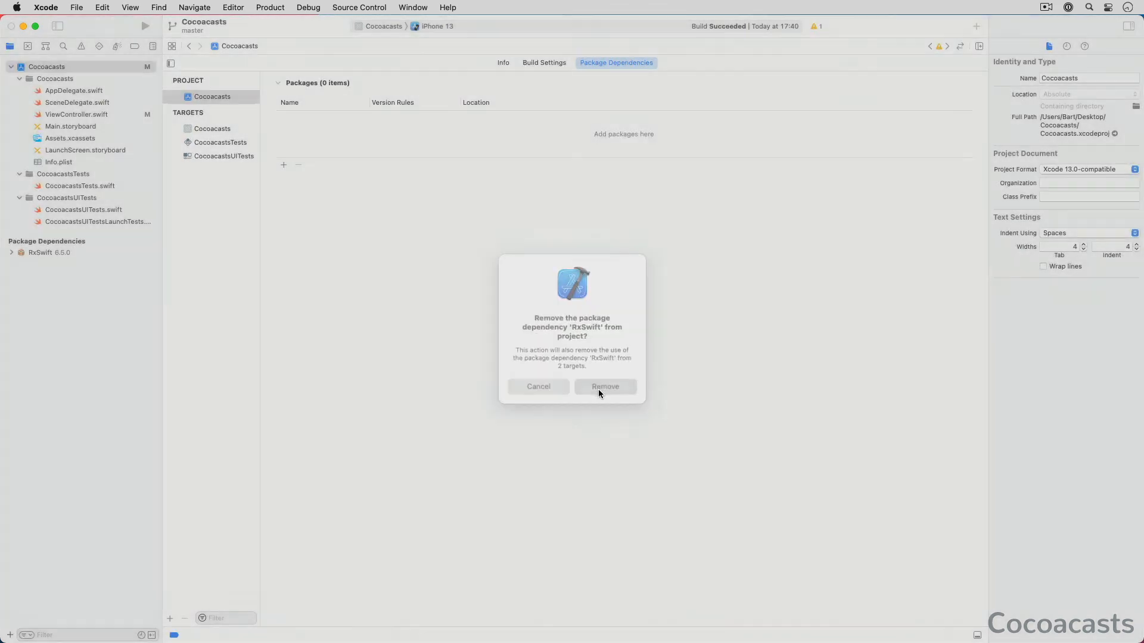
click(604, 387)
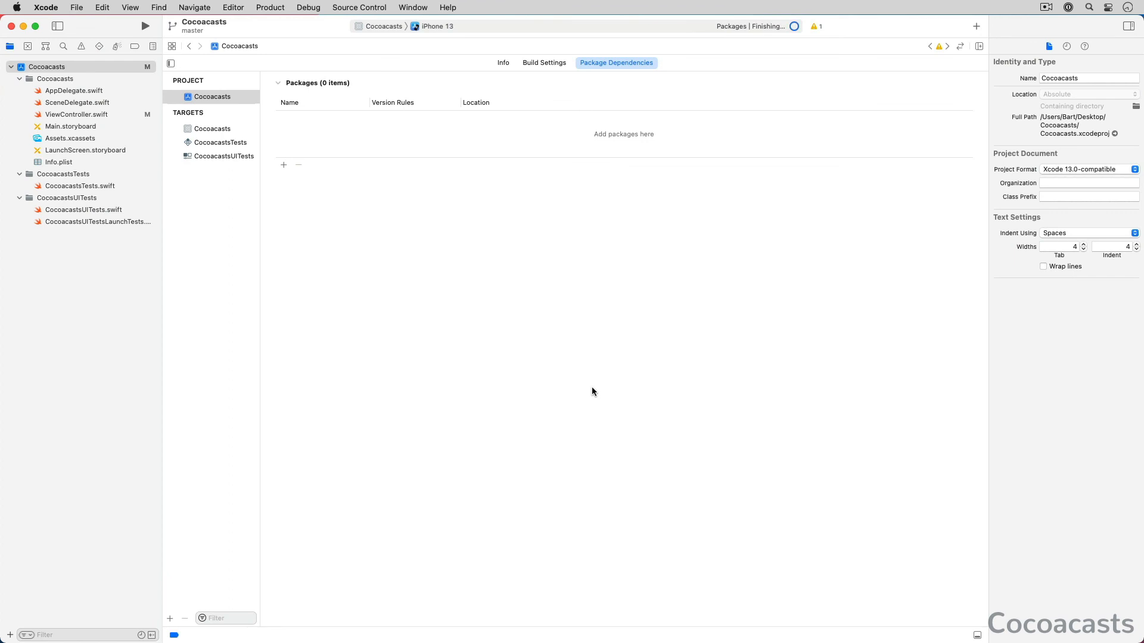
mouse_move(402, 229)
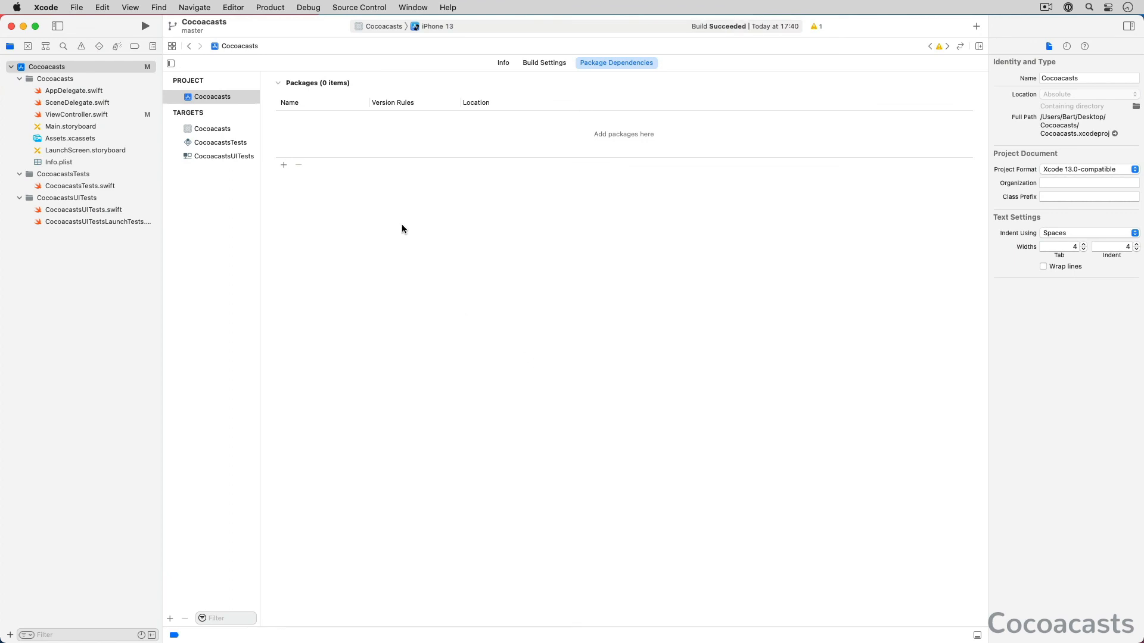
click(269, 7)
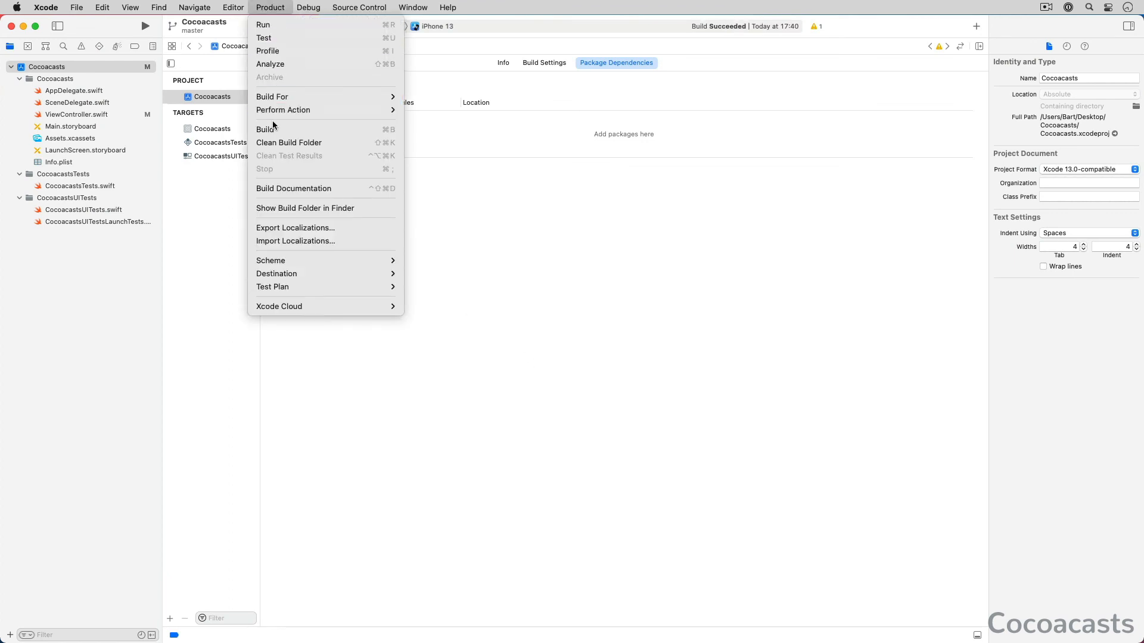
Rebuild without RxSwift and view the missing RxCocoaRuntime module error in the Issue navigator.
click(265, 130)
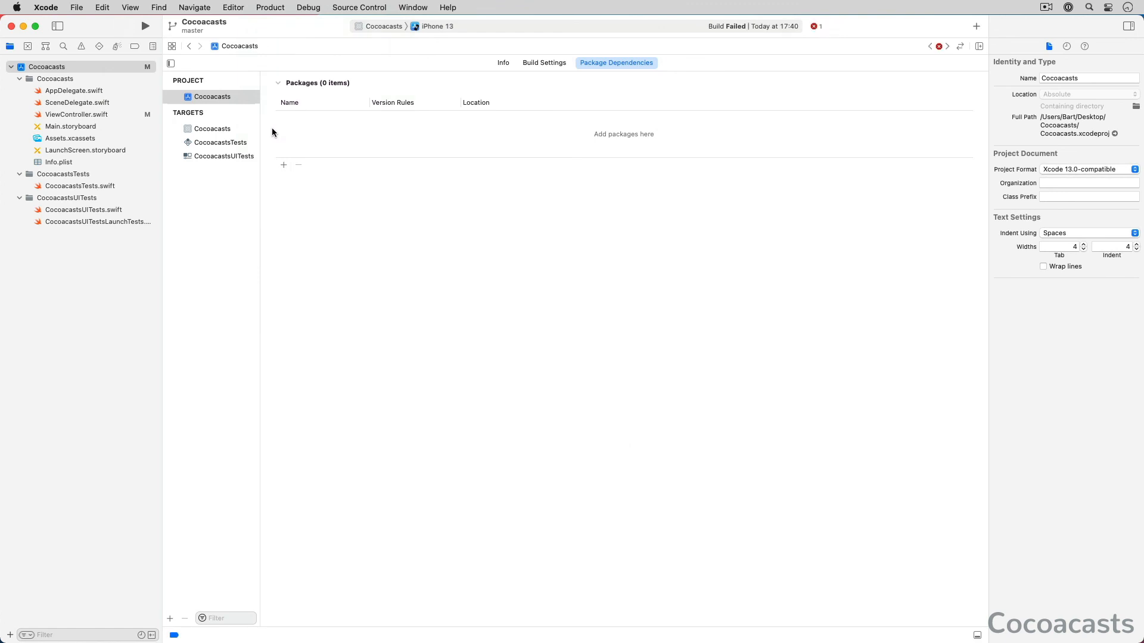
click(82, 45)
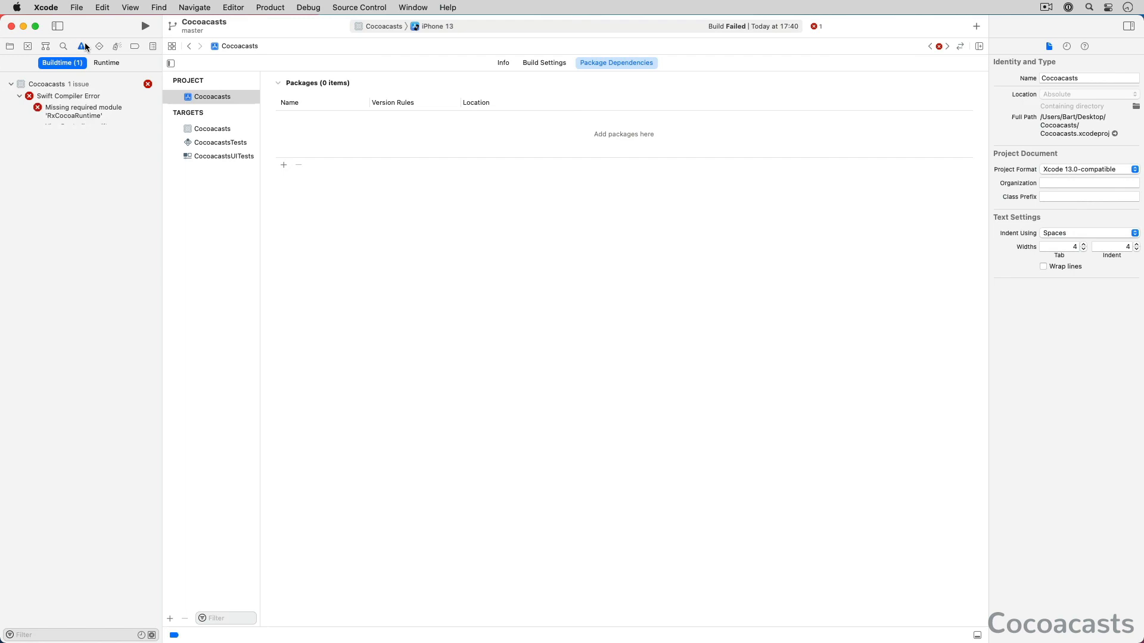